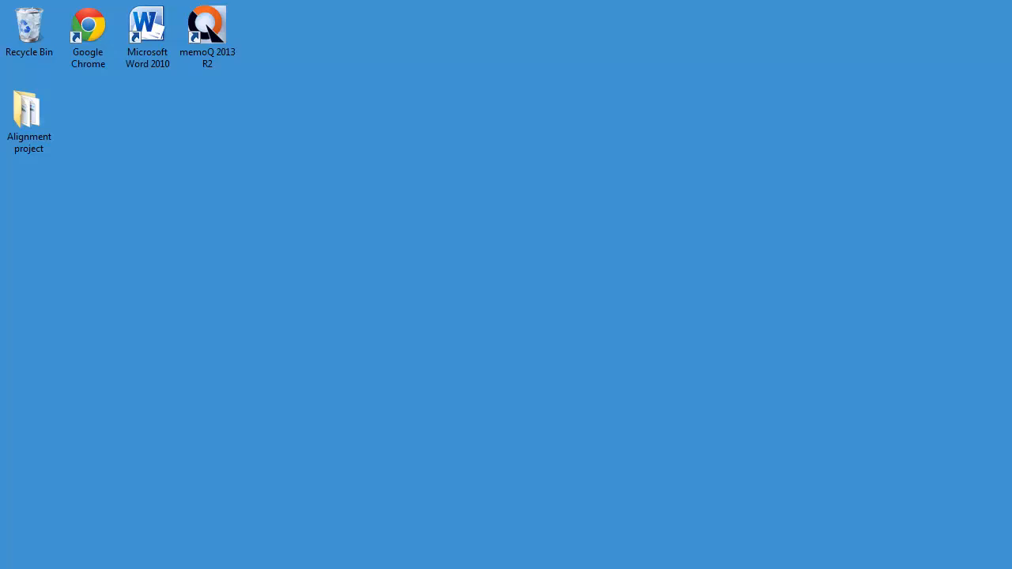
- Download the latest LF Aligner release from its SourceForge page in Chrome
{"action": "left_click", "coordinate": [88, 24]}
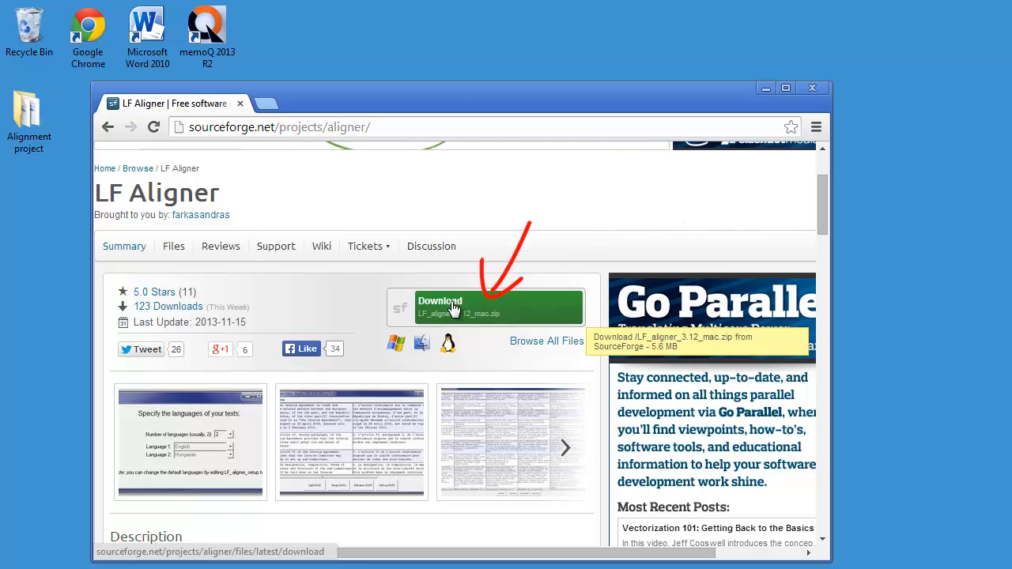
{"action": "left_click", "coordinate": [498, 306]}
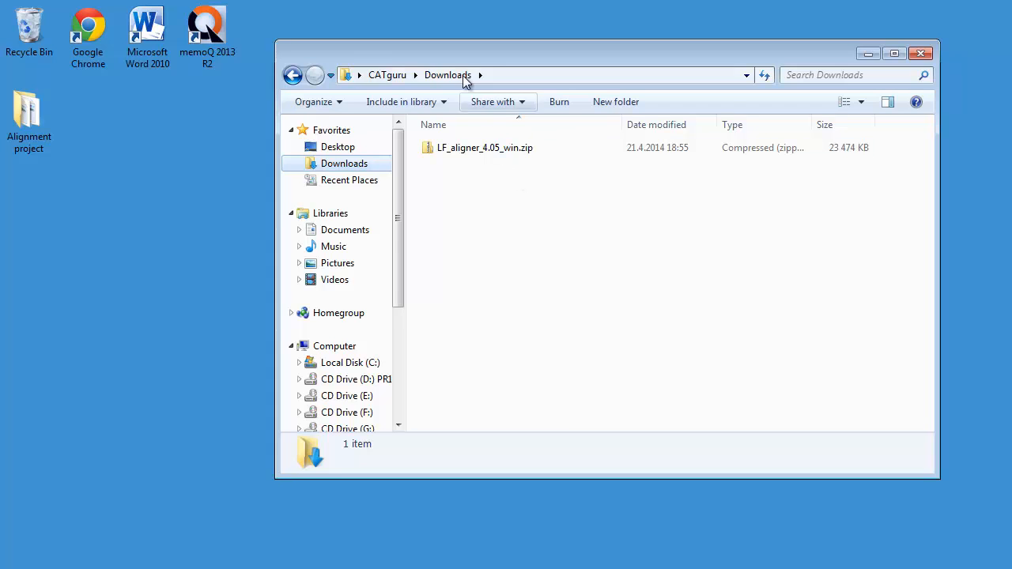
- Open the downloaded LF_aligner_4.05_win.zip in Downloads to view its contents
{"action": "left_click", "coordinate": [484, 149]}
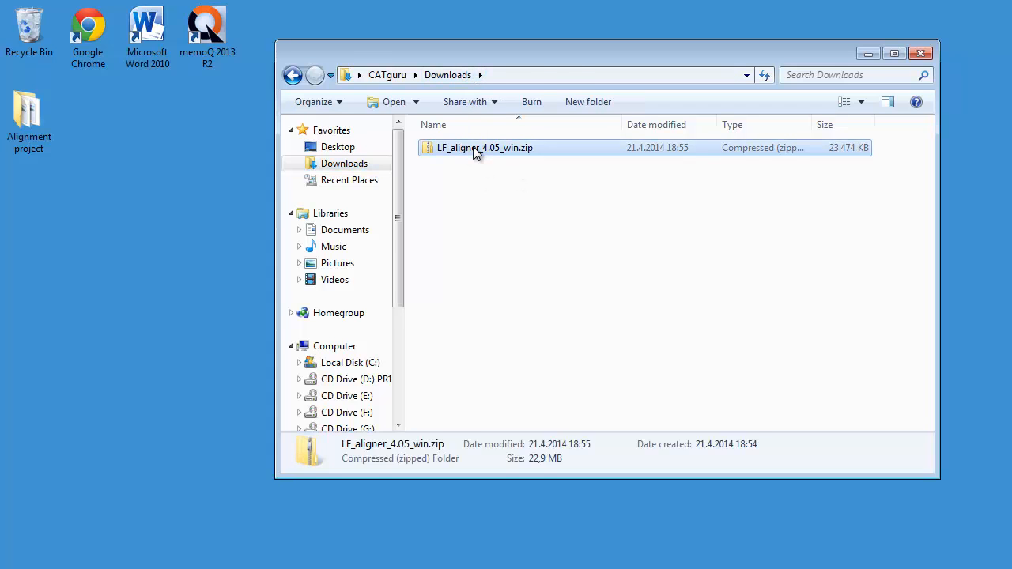
{"action": "double_click", "coordinate": [483, 147]}
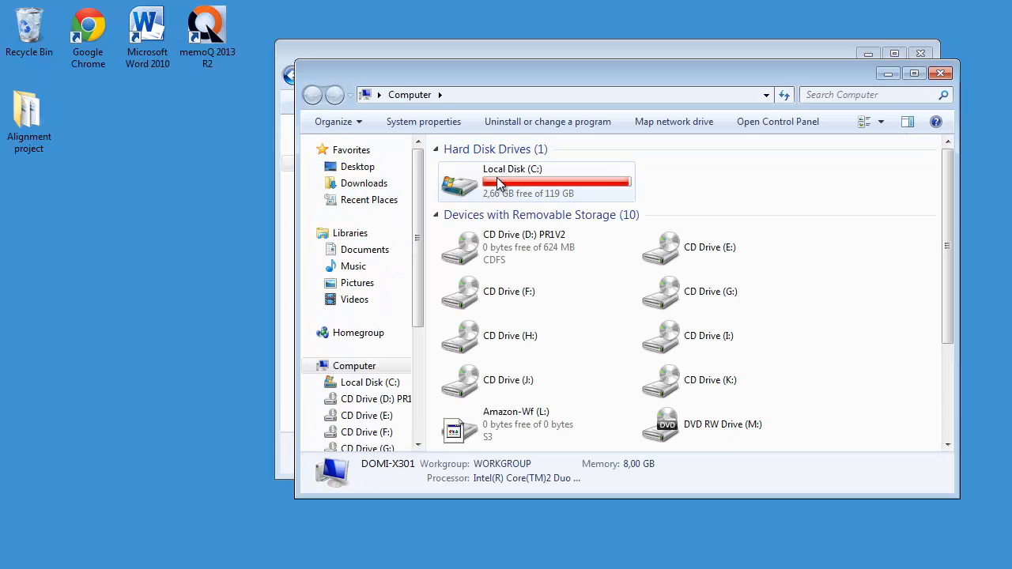
- Navigate to C:\Users\<user>\AppData\Local as the extraction destination
{"action": "double_click", "coordinate": [512, 182]}
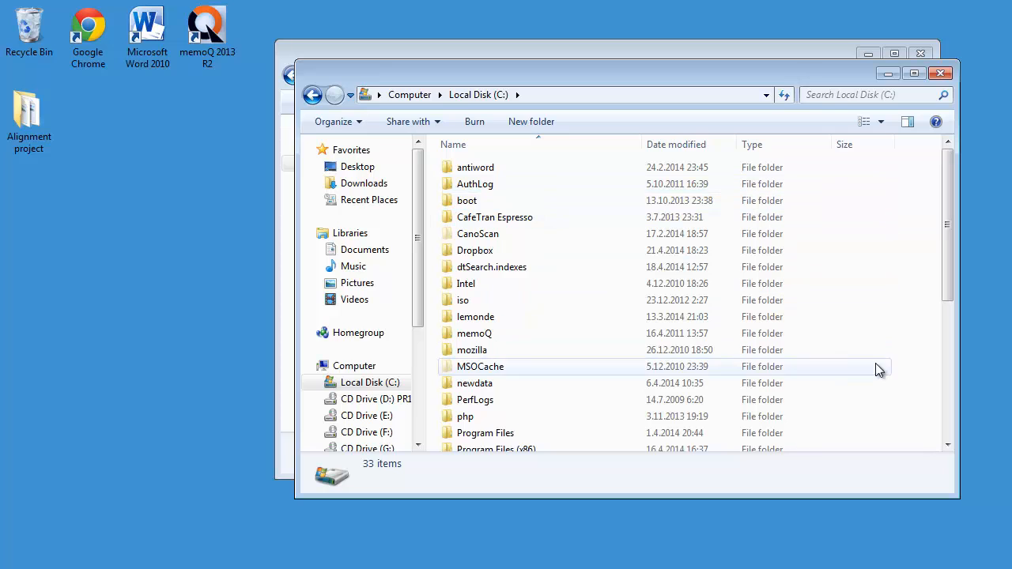
{"action": "scroll", "scroll_direction": "down", "scroll_amount": 3}
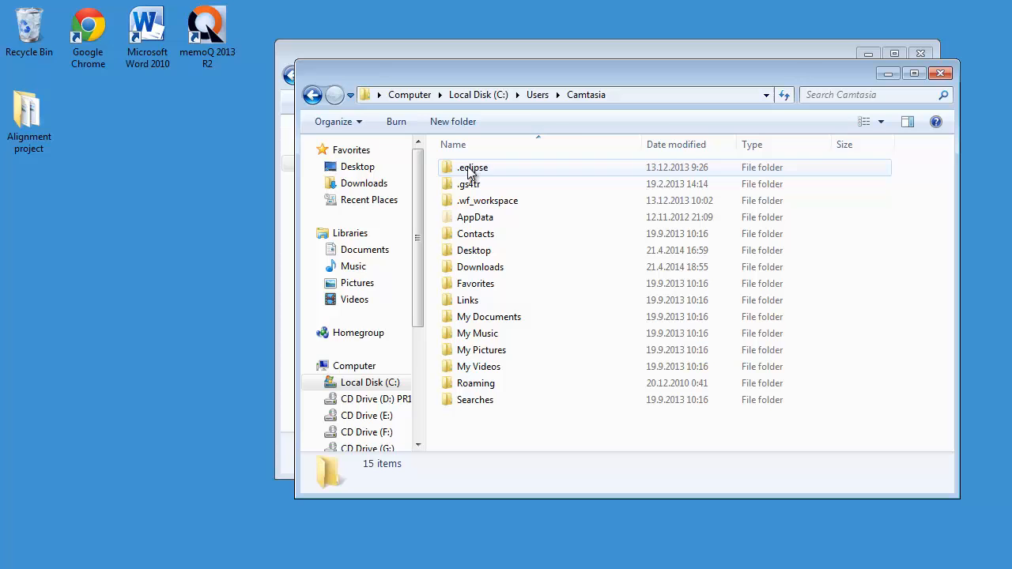
{"action": "double_click", "coordinate": [475, 217]}
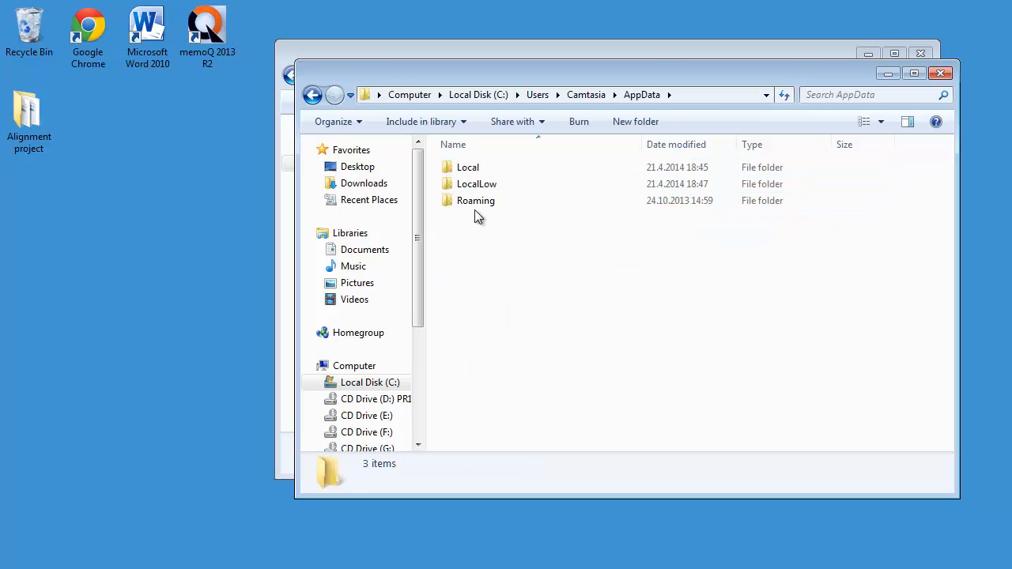
{"action": "double_click", "coordinate": [468, 167]}
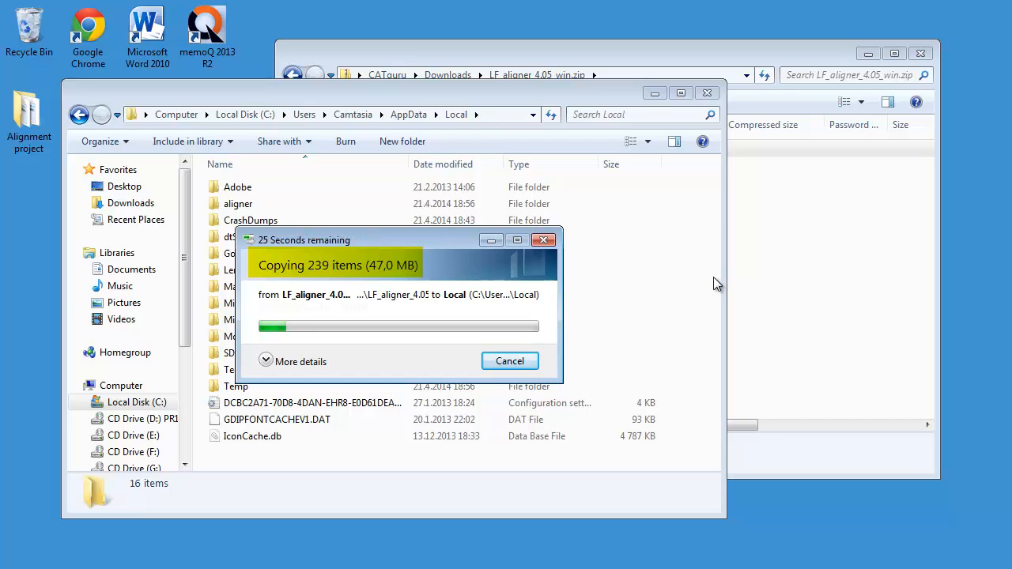
{"action": "mouse_move", "coordinate": [710, 285]}
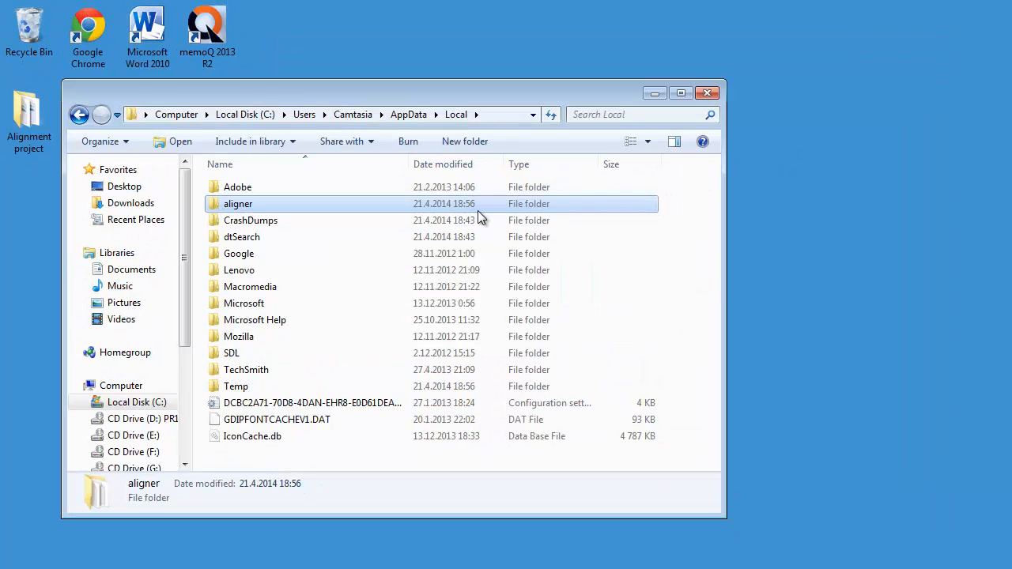
- Launch LF_aligner_4.05.exe from the extracted aligner folder
{"action": "double_click", "coordinate": [237, 204]}
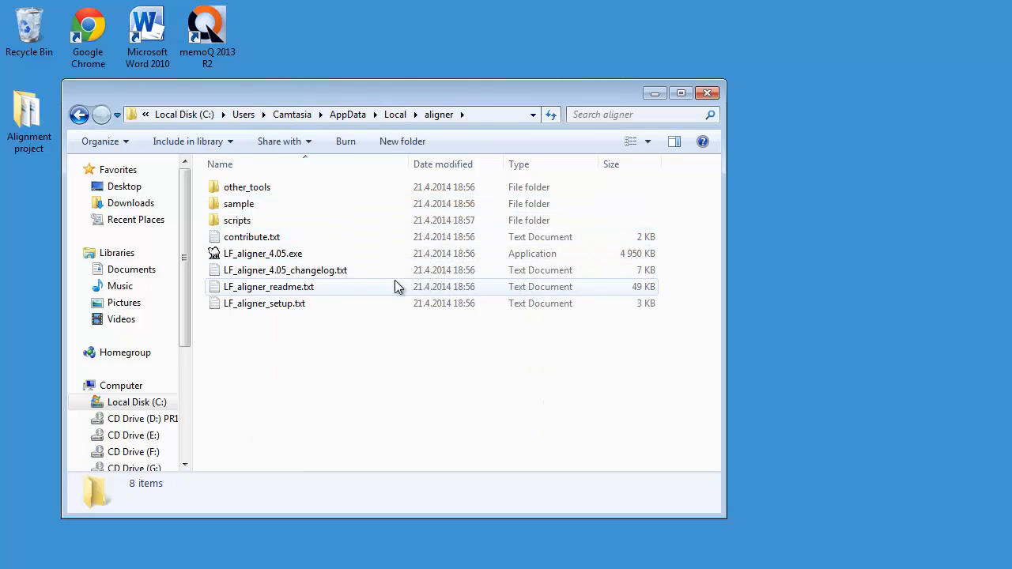
{"action": "left_click", "coordinate": [263, 253]}
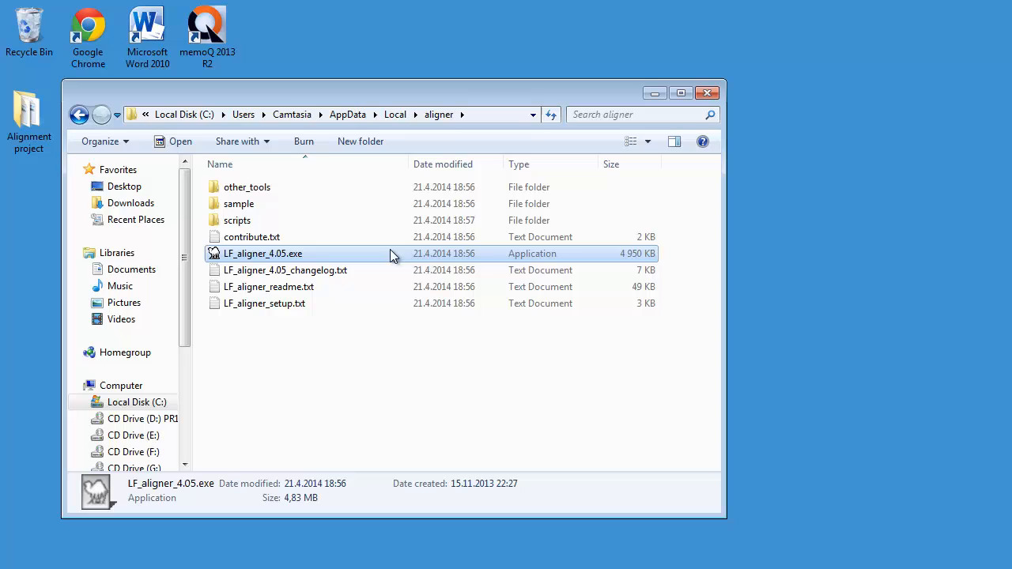
{"action": "mouse_move", "coordinate": [436, 264]}
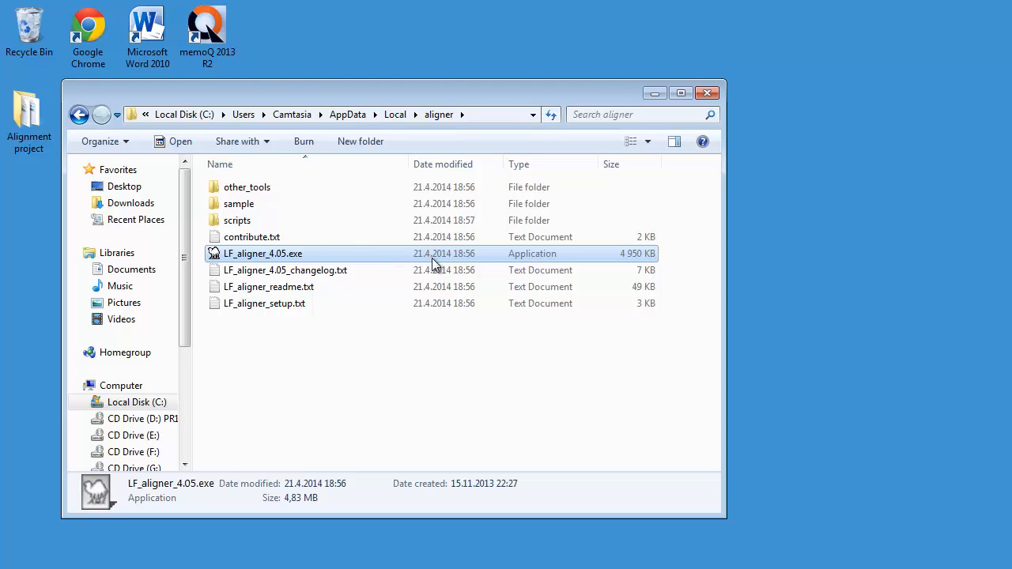
{"action": "mouse_move", "coordinate": [245, 262]}
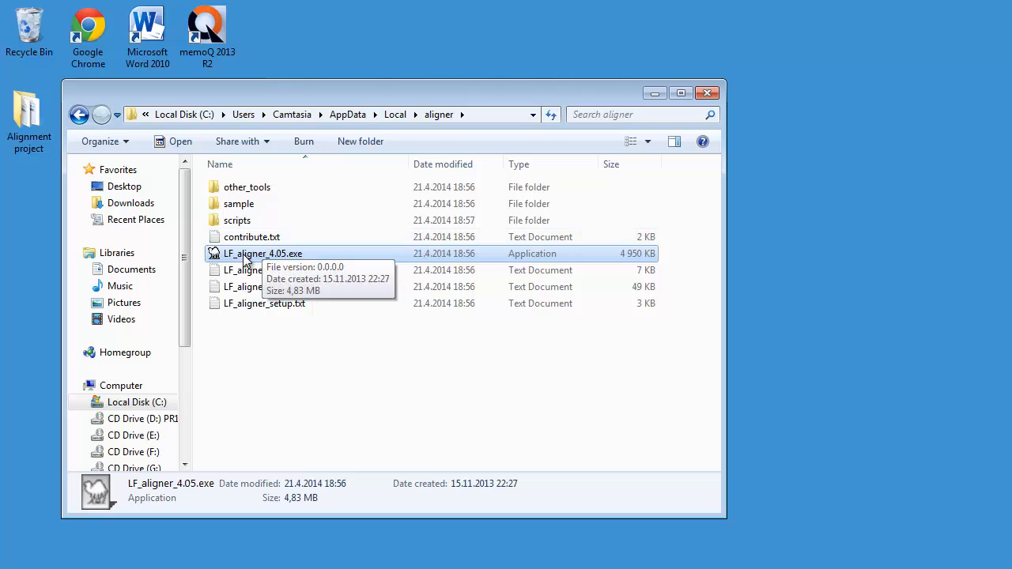
{"action": "double_click", "coordinate": [262, 253]}
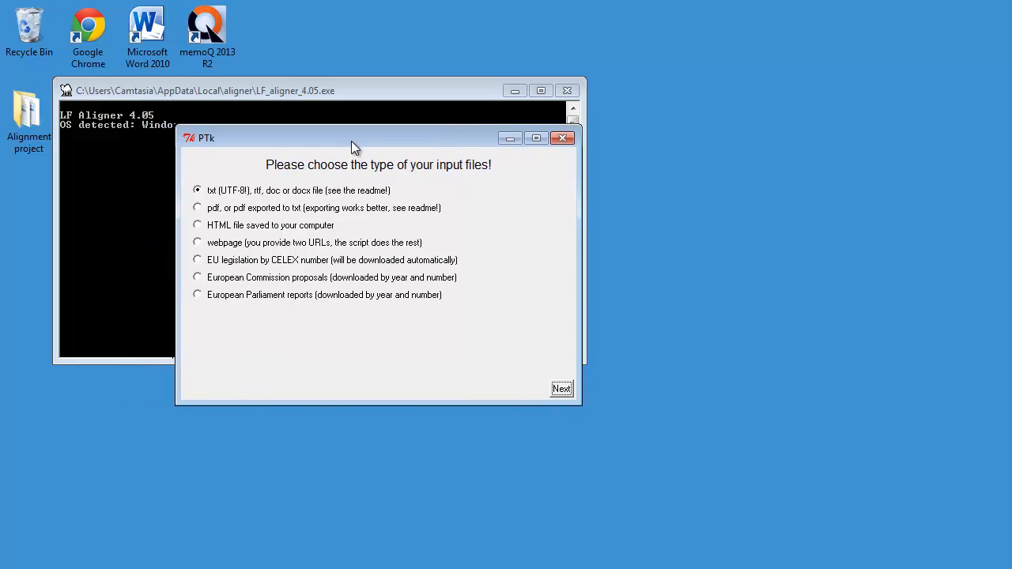
{"action": "left_click_drag", "start_coordinate": [351, 138], "coordinate": [362, 140]}
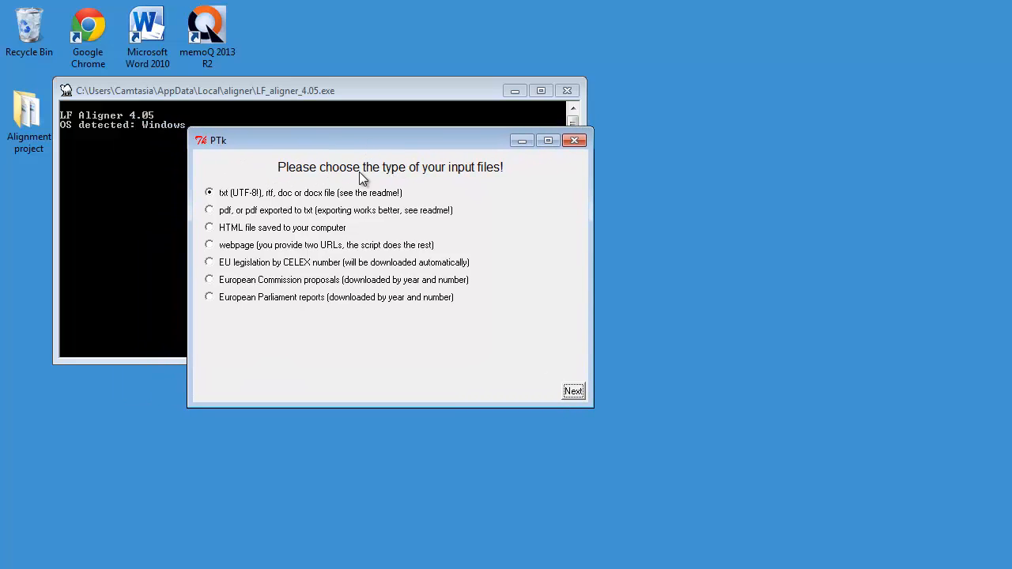
{"action": "mouse_move", "coordinate": [474, 186]}
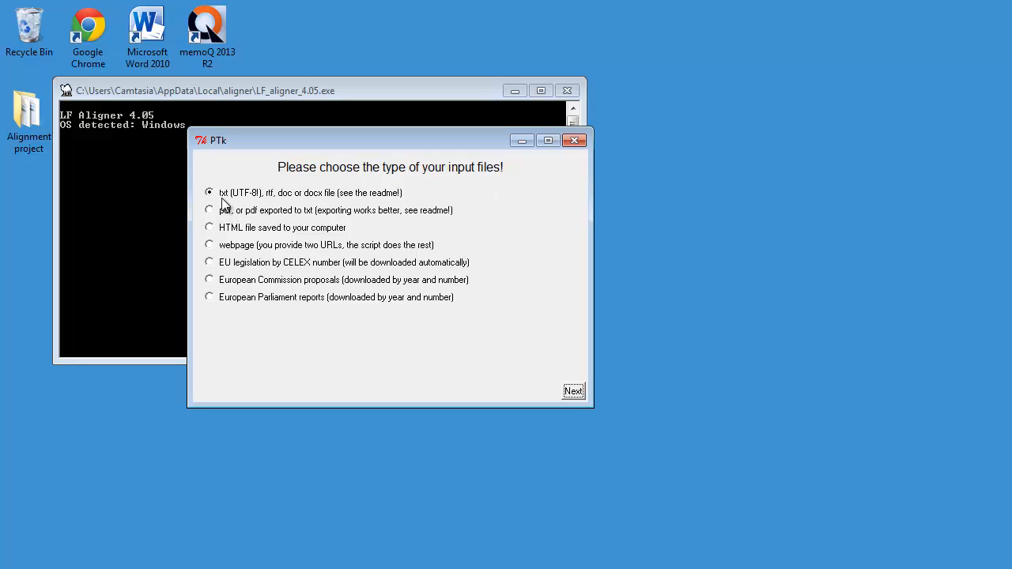
{"action": "mouse_move", "coordinate": [319, 202]}
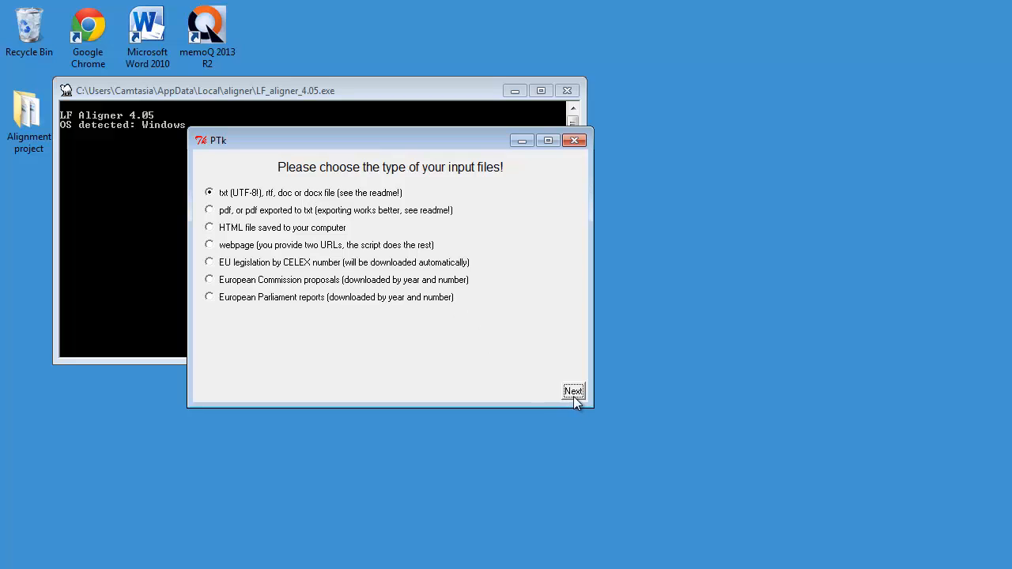
- Confirm doc/docx input and set Language 1 to Finnish and Language 2 to Swedish
{"action": "left_click", "coordinate": [573, 391]}
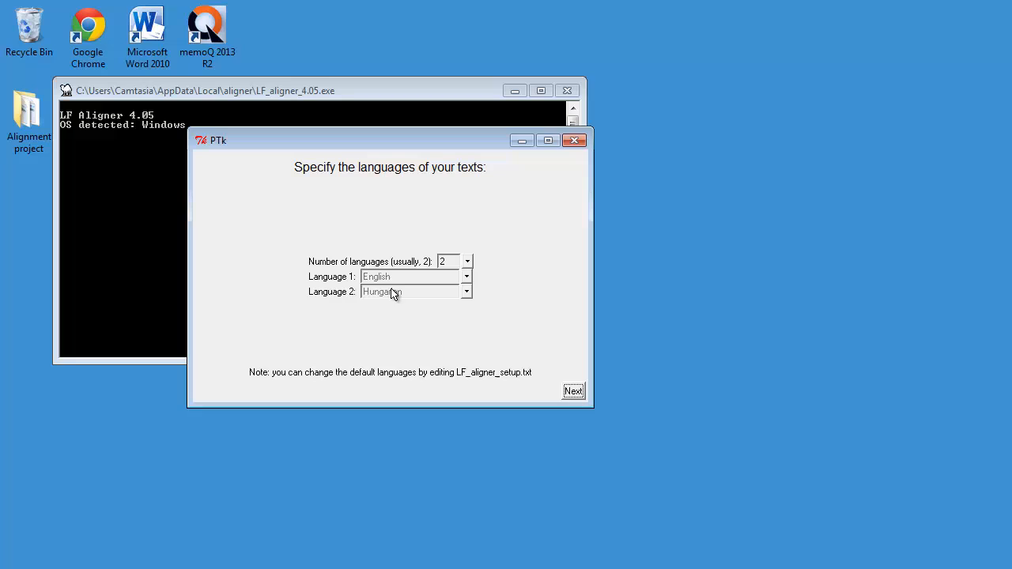
{"action": "mouse_move", "coordinate": [427, 276]}
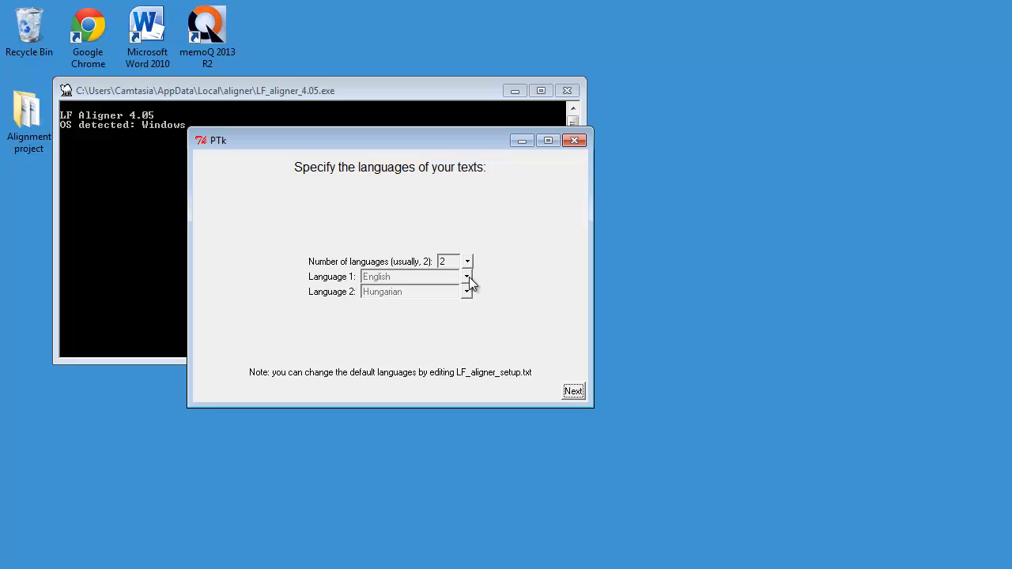
{"action": "mouse_move", "coordinate": [471, 282]}
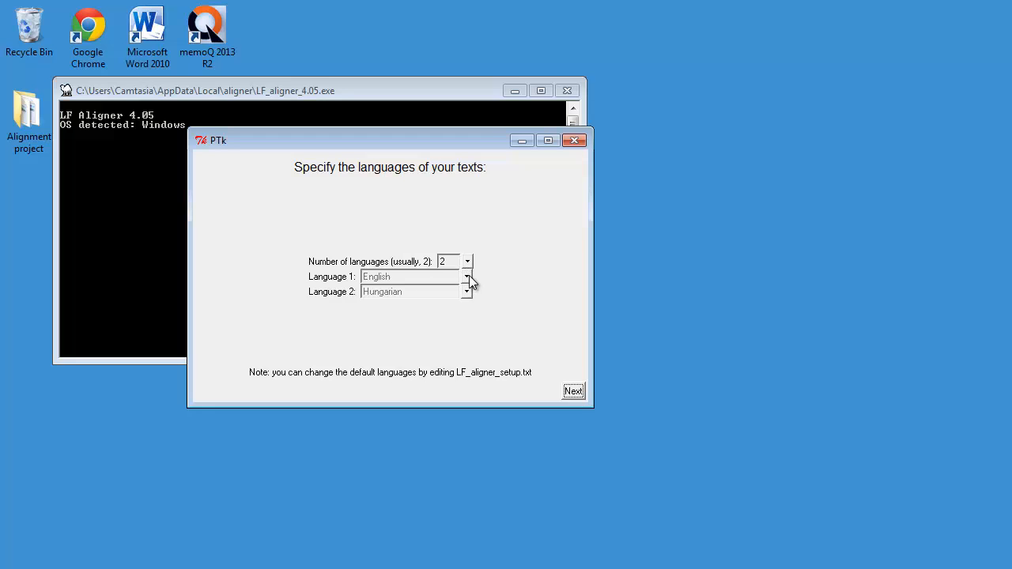
{"action": "left_click", "coordinate": [468, 291]}
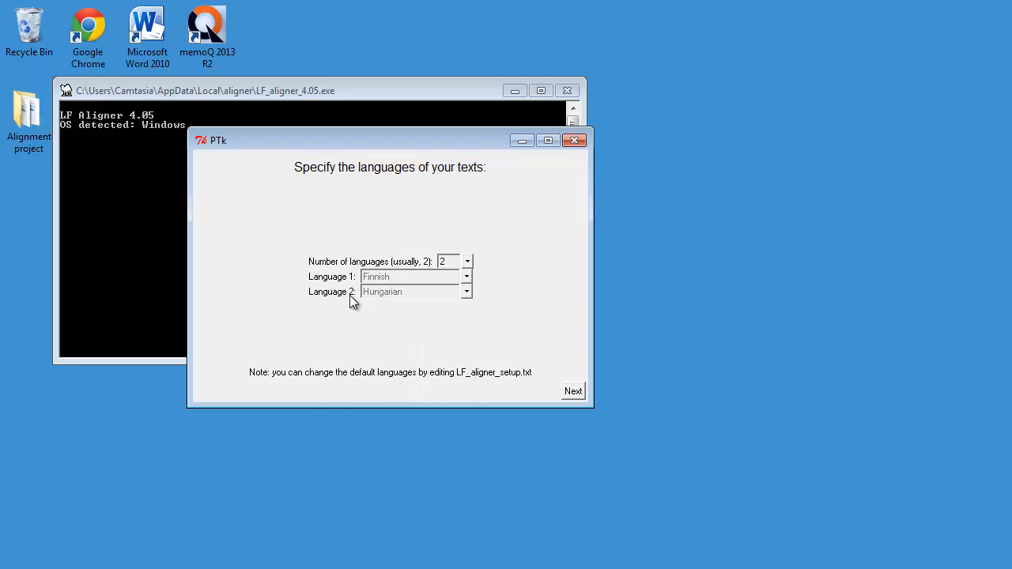
{"action": "left_click", "coordinate": [466, 291]}
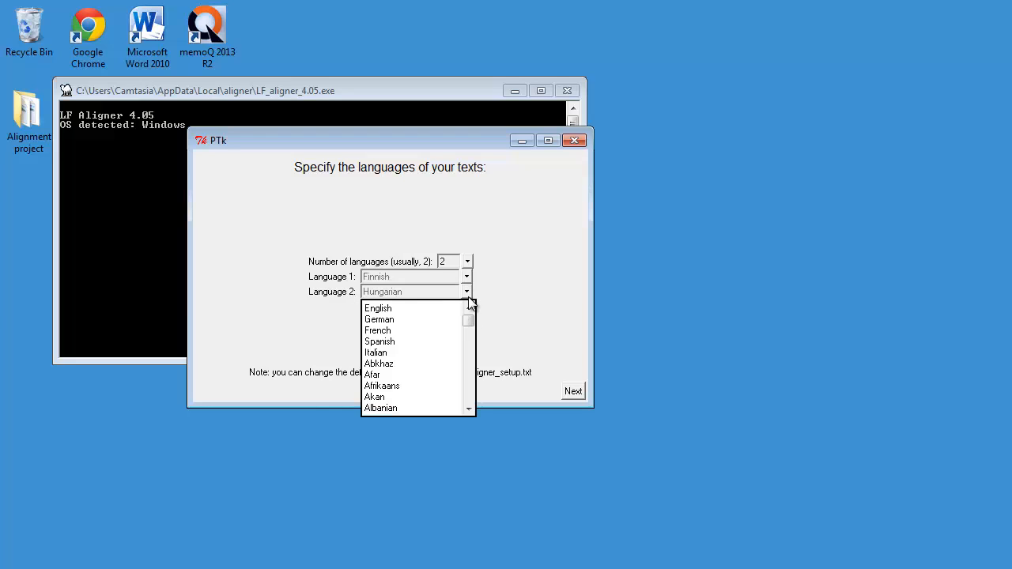
{"action": "left_click", "coordinate": [380, 407]}
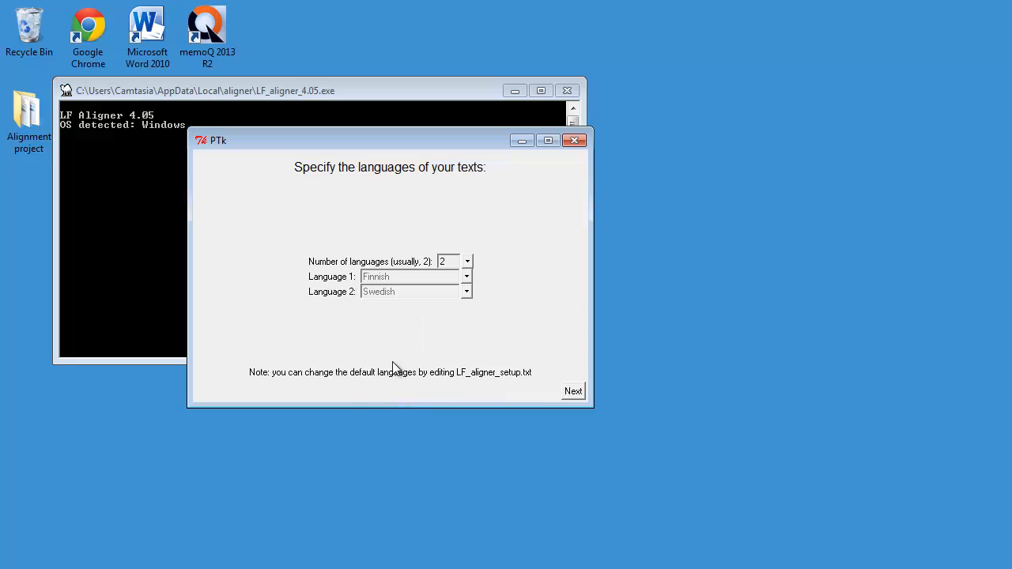
{"action": "left_click", "coordinate": [572, 390]}
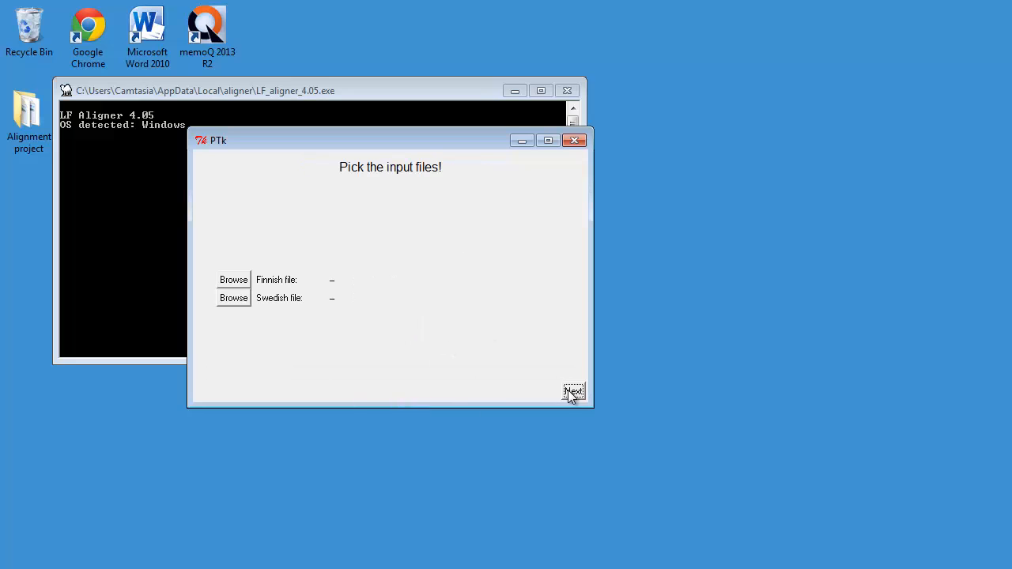
{"action": "mouse_move", "coordinate": [278, 285]}
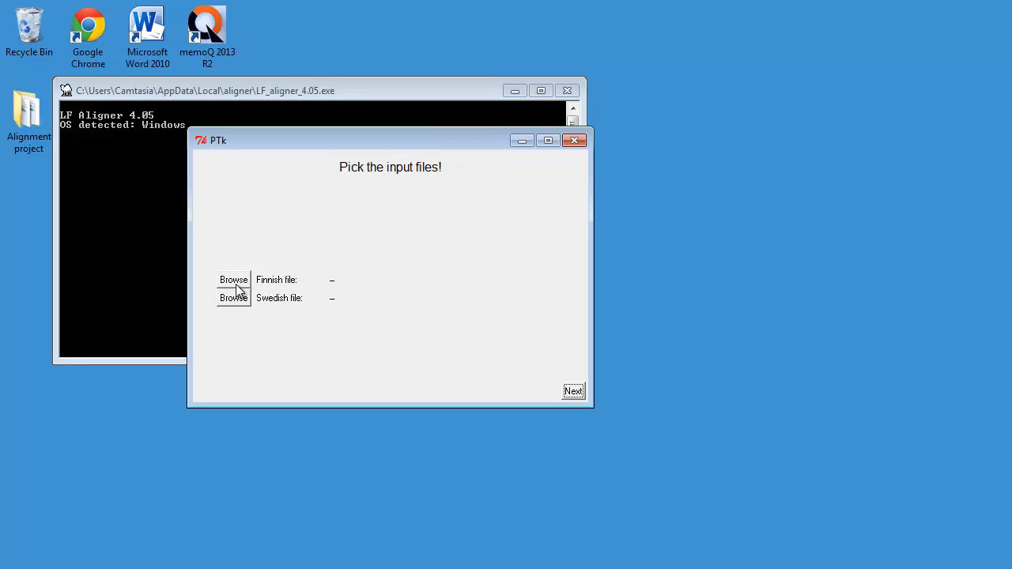
- Choose tiedote_fi.docx as the Finnish input file
{"action": "left_click", "coordinate": [232, 278]}
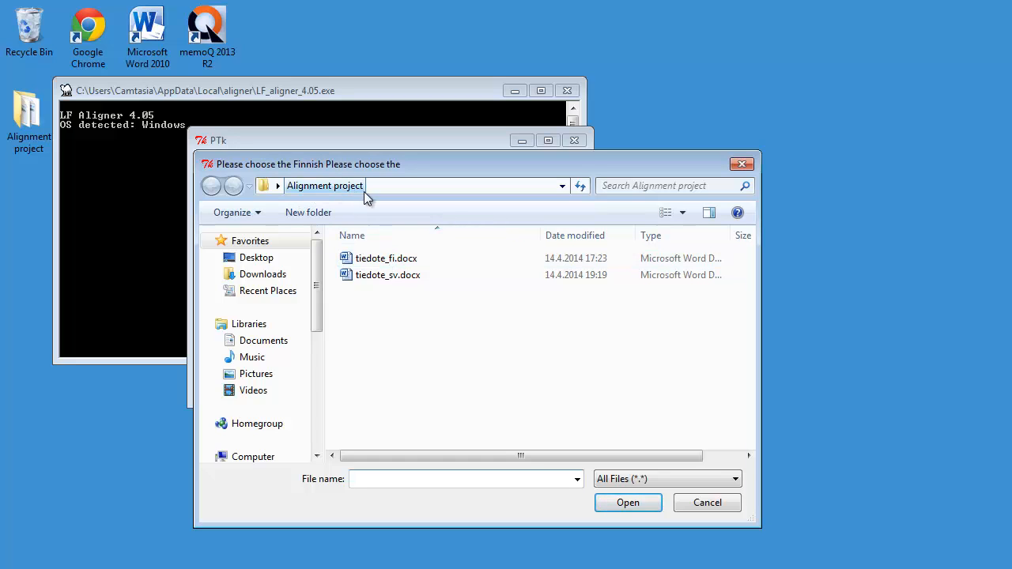
{"action": "left_click", "coordinate": [386, 258]}
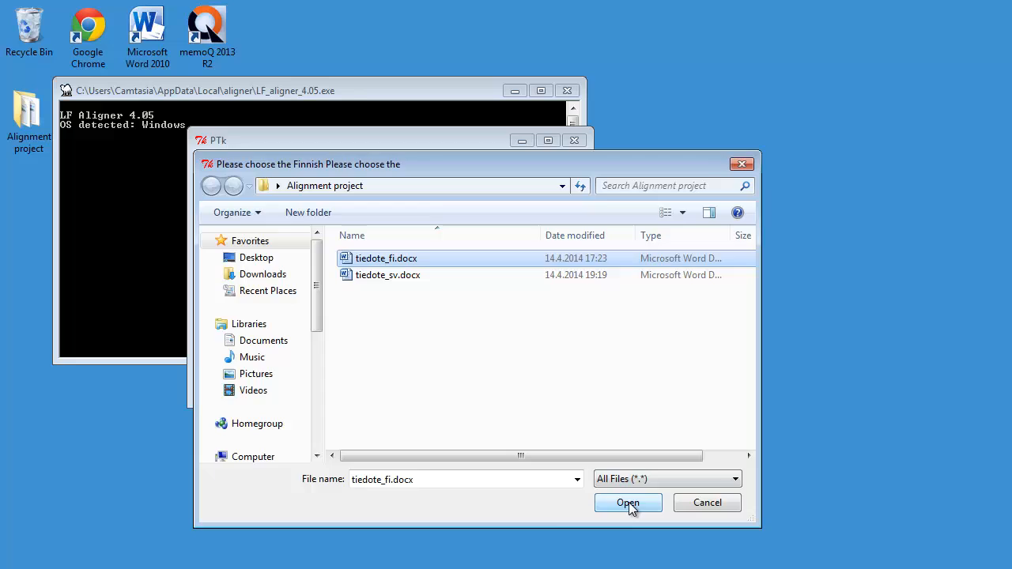
{"action": "left_click", "coordinate": [627, 503]}
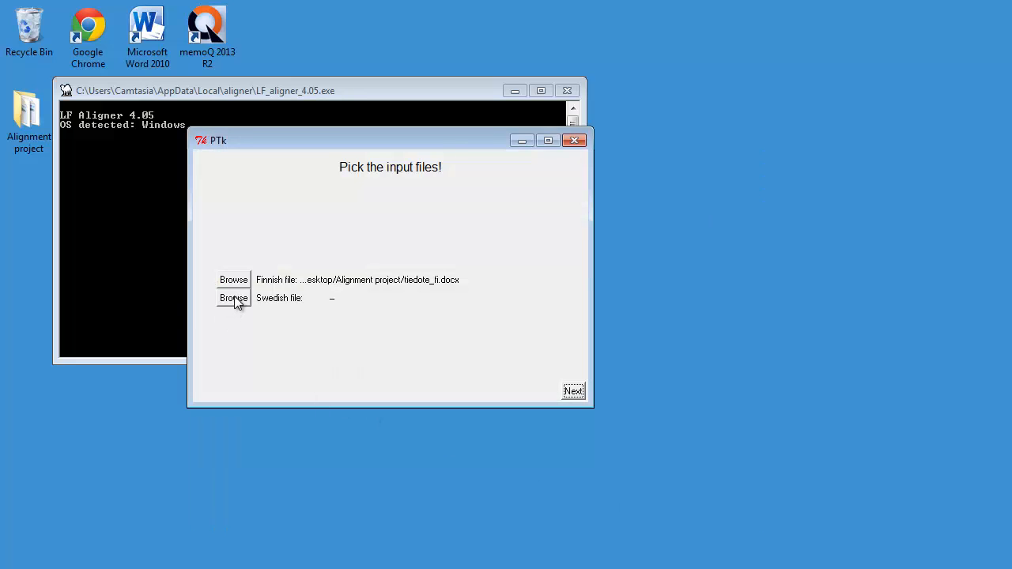
- Choose tiedote_sv.docx as the Swedish input file and continue
{"action": "left_click", "coordinate": [234, 297]}
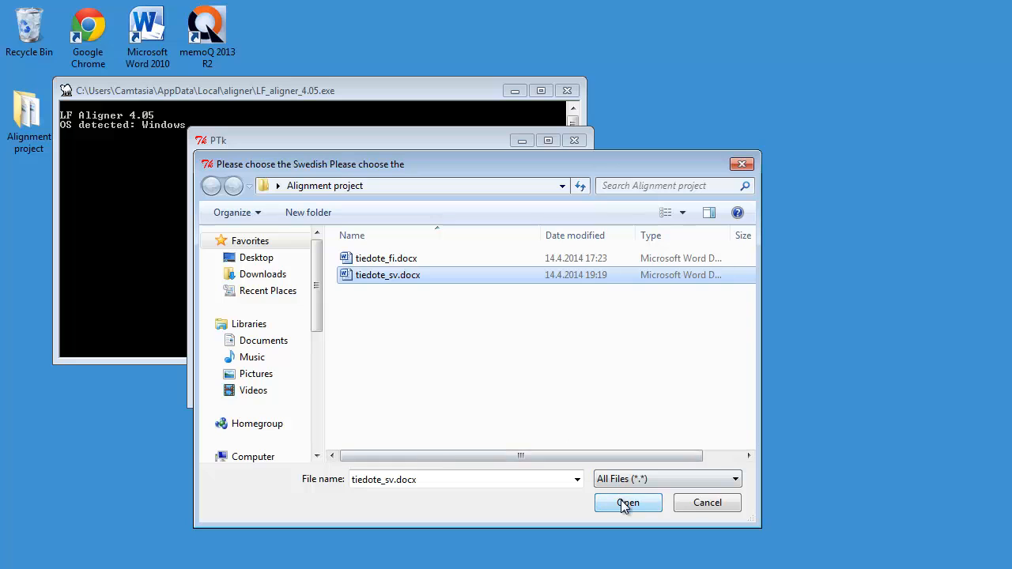
{"action": "left_click", "coordinate": [628, 503]}
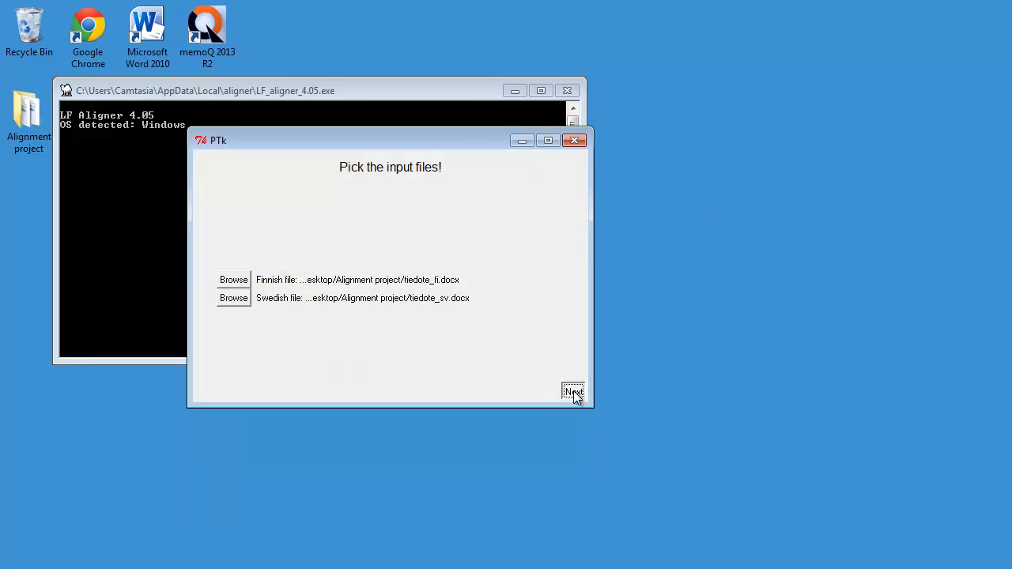
{"action": "left_click", "coordinate": [572, 392]}
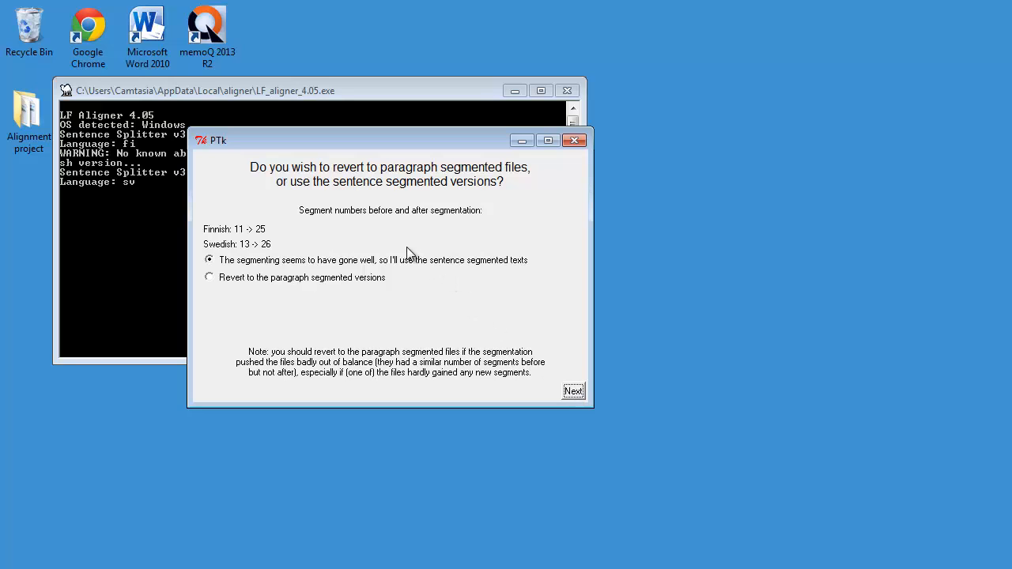
{"action": "mouse_move", "coordinate": [229, 275]}
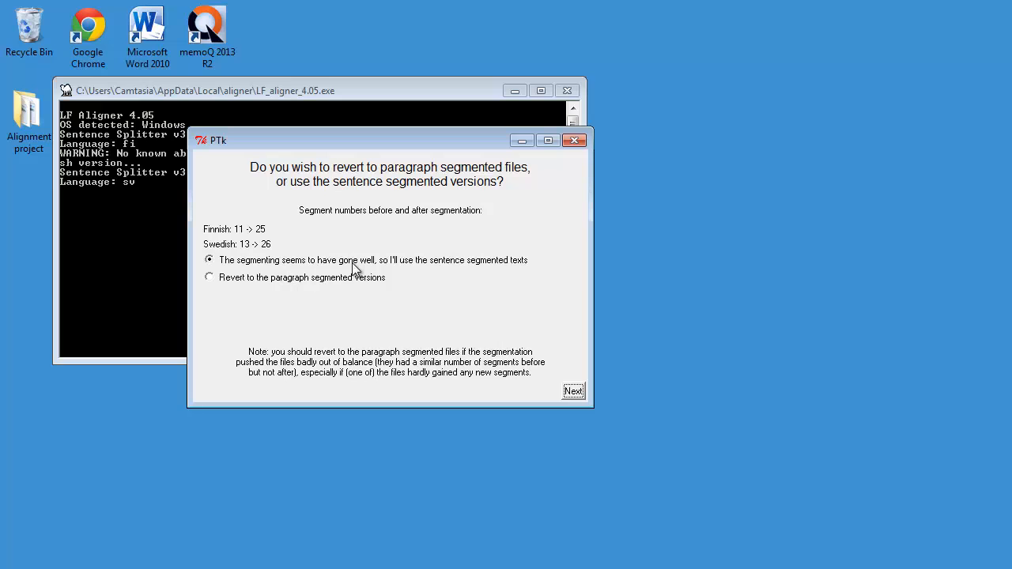
{"action": "mouse_move", "coordinate": [576, 393]}
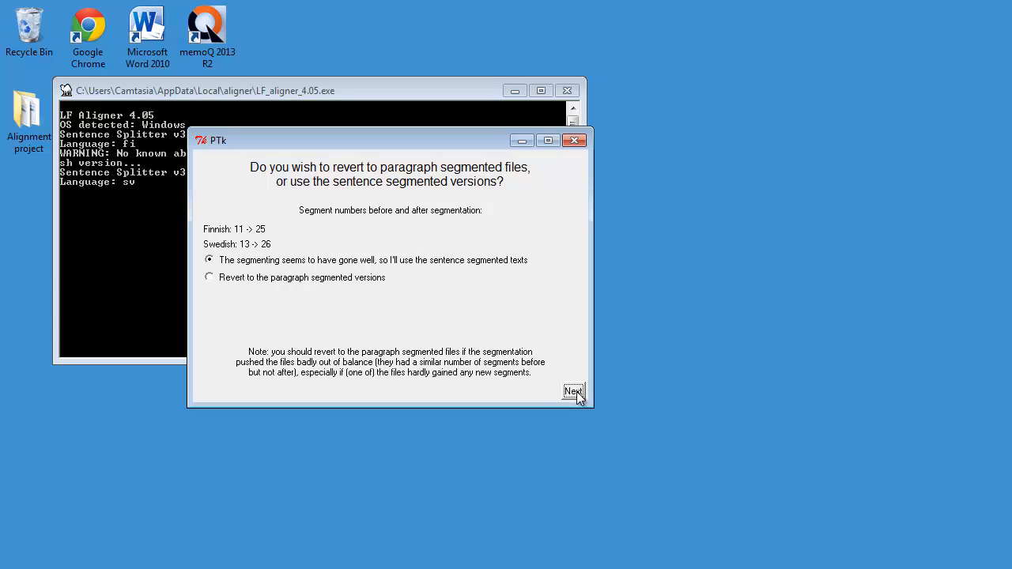
- Keep the sentence-segmented texts and review the alignment in the graphical editor
{"action": "left_click", "coordinate": [572, 392]}
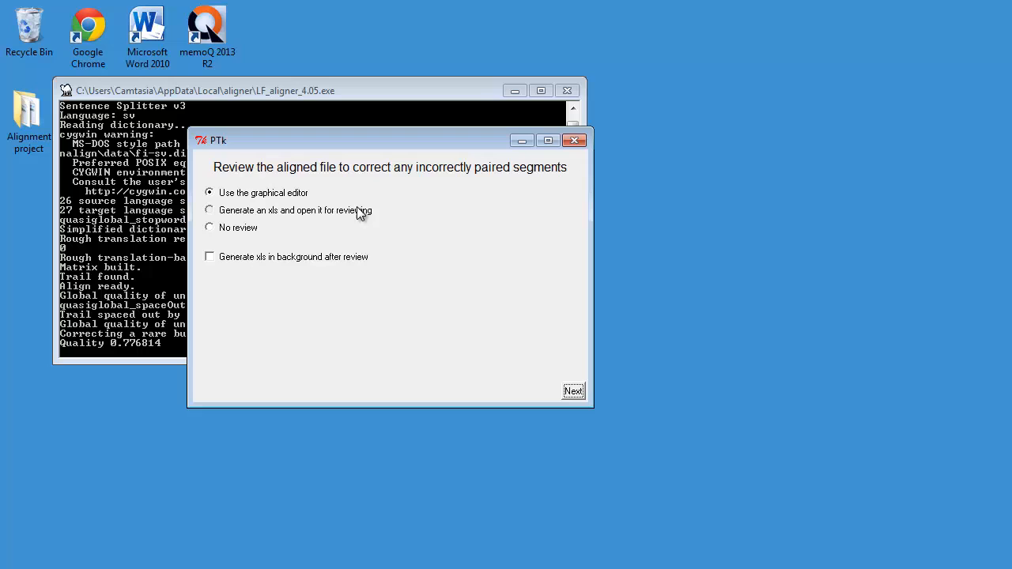
{"action": "mouse_move", "coordinate": [380, 186]}
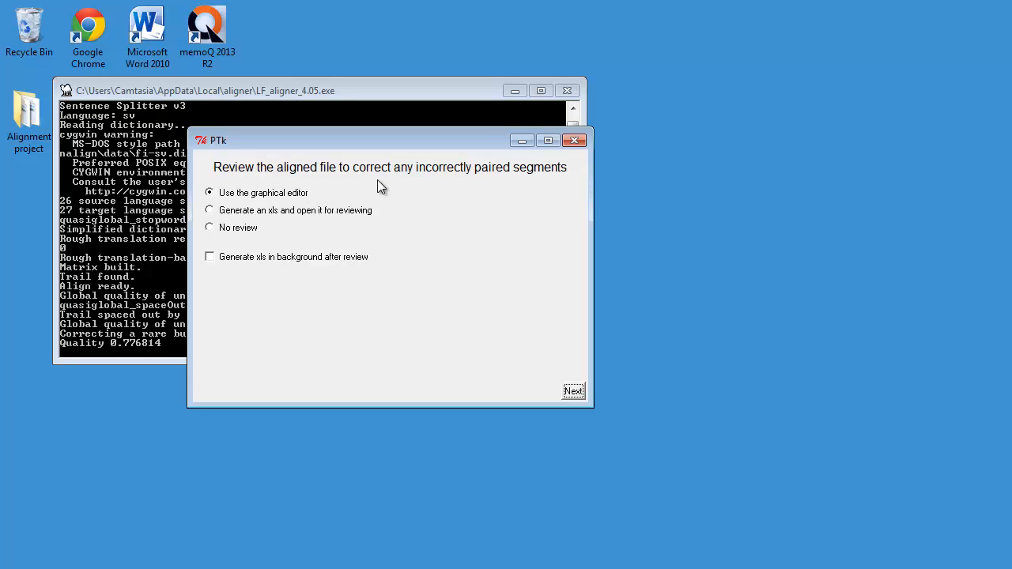
{"action": "mouse_move", "coordinate": [338, 200]}
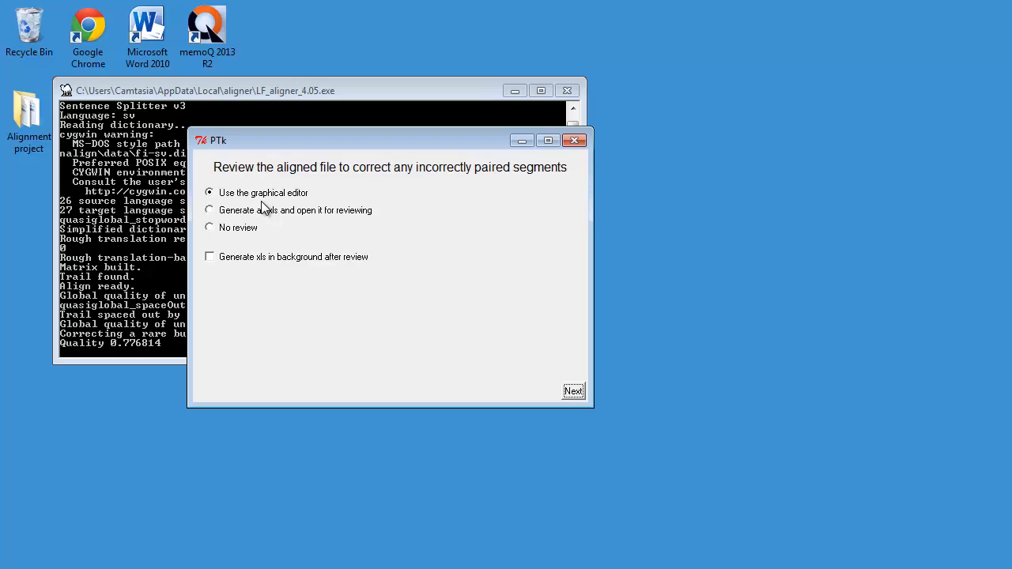
{"action": "mouse_move", "coordinate": [263, 228]}
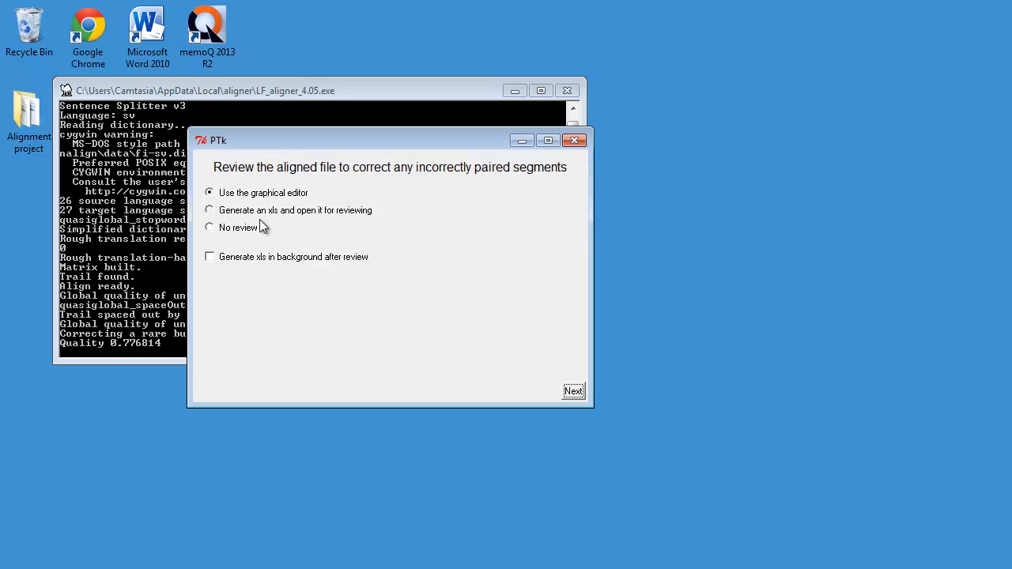
{"action": "mouse_move", "coordinate": [272, 225]}
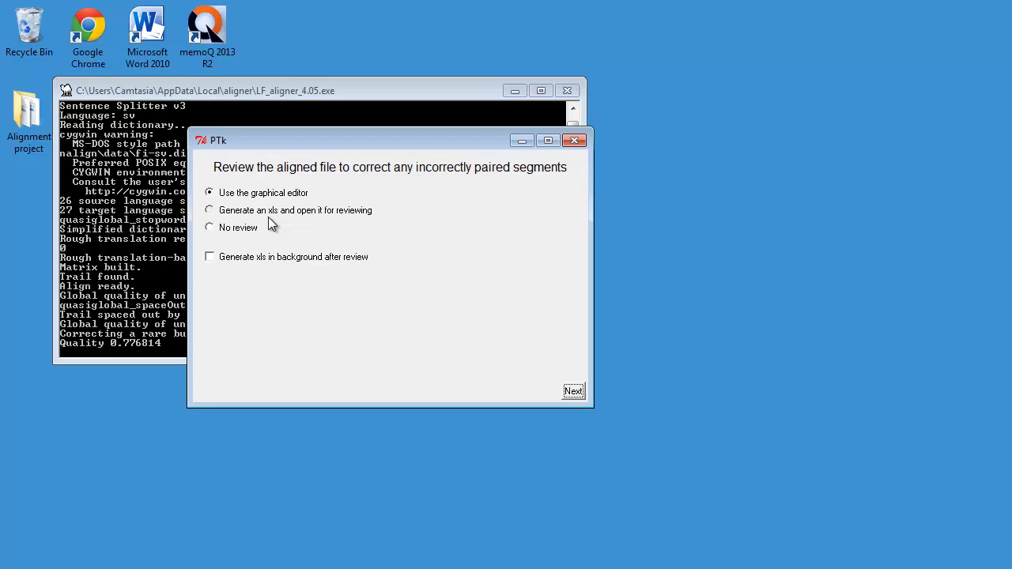
{"action": "mouse_move", "coordinate": [277, 223]}
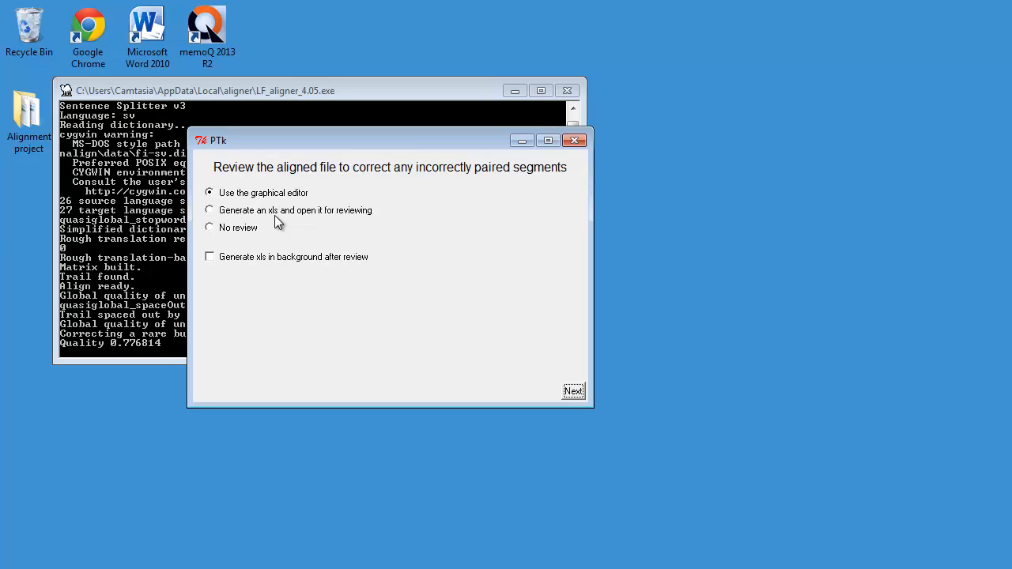
{"action": "left_click", "coordinate": [572, 391]}
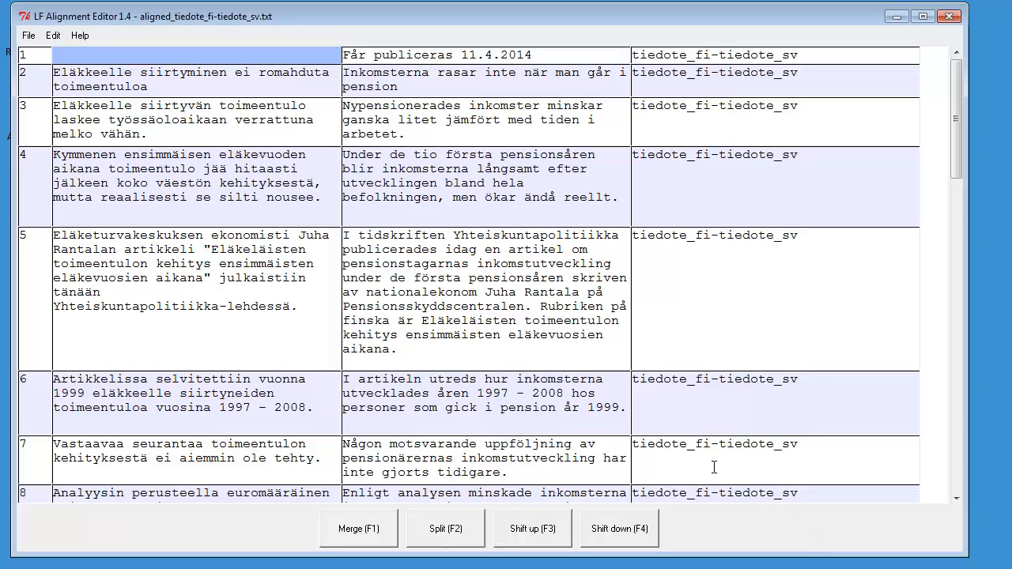
{"action": "mouse_move", "coordinate": [117, 63]}
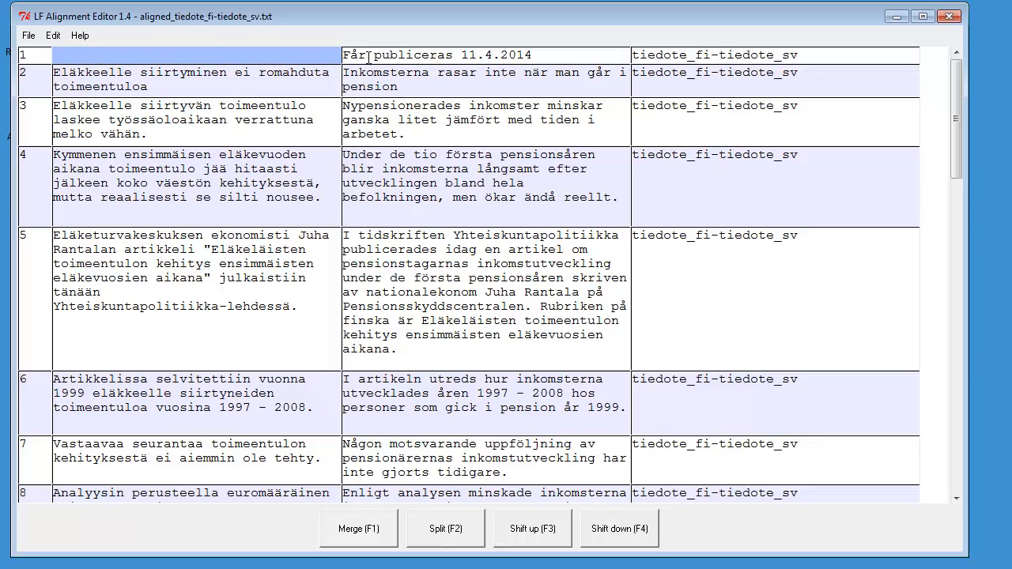
{"action": "mouse_move", "coordinate": [413, 53]}
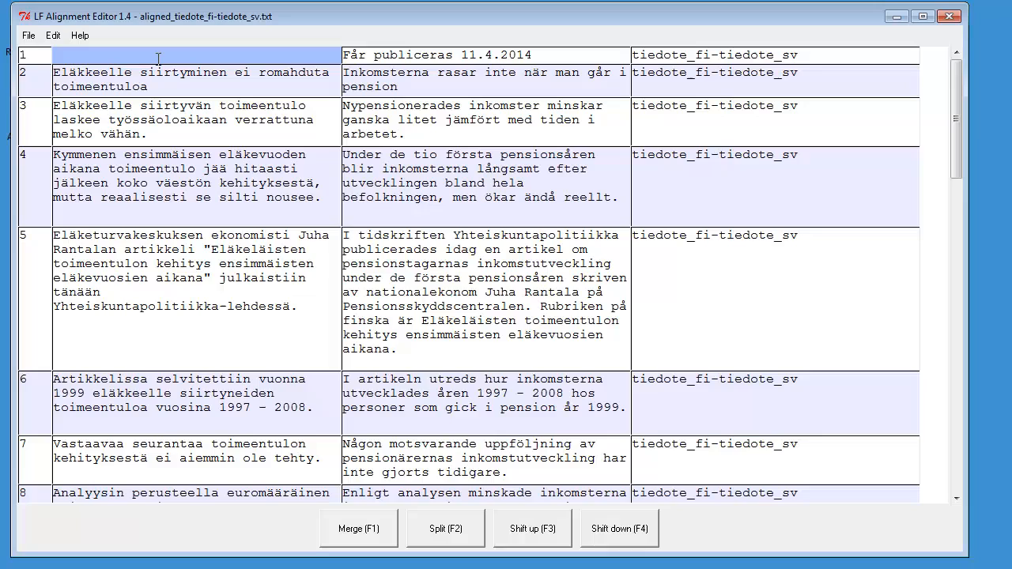
{"action": "mouse_move", "coordinate": [161, 57]}
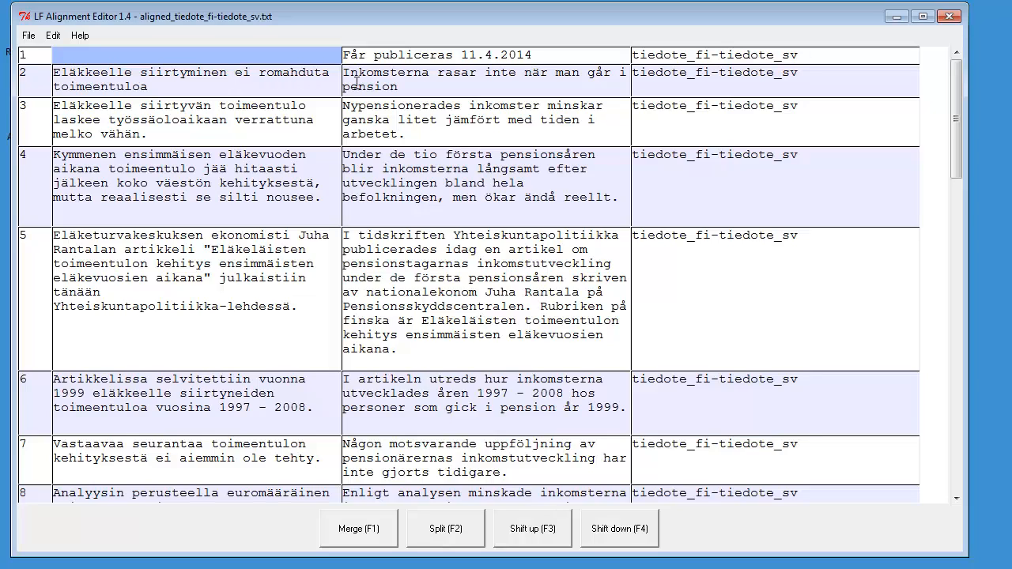
{"action": "mouse_move", "coordinate": [518, 348]}
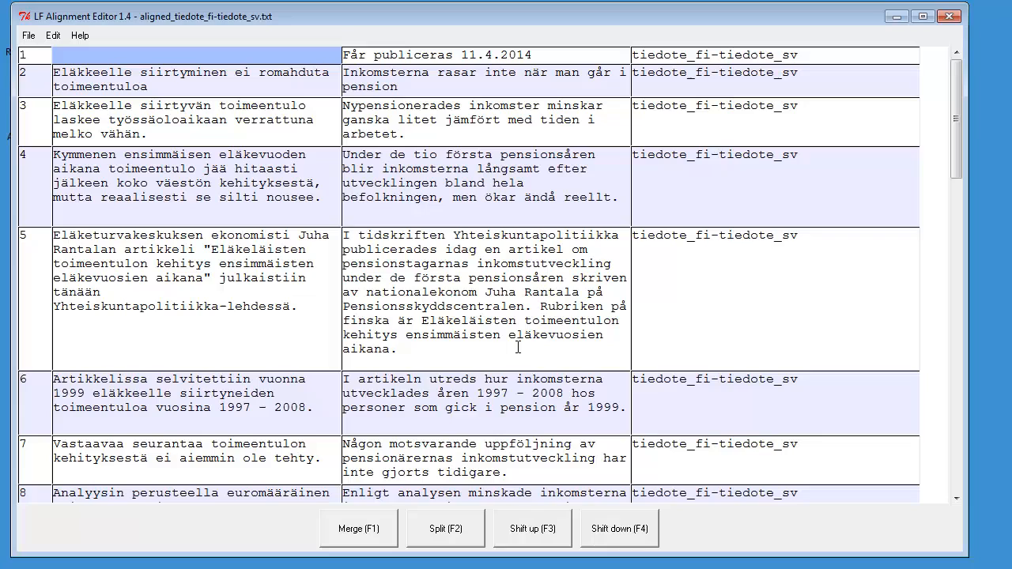
{"action": "mouse_move", "coordinate": [211, 411]}
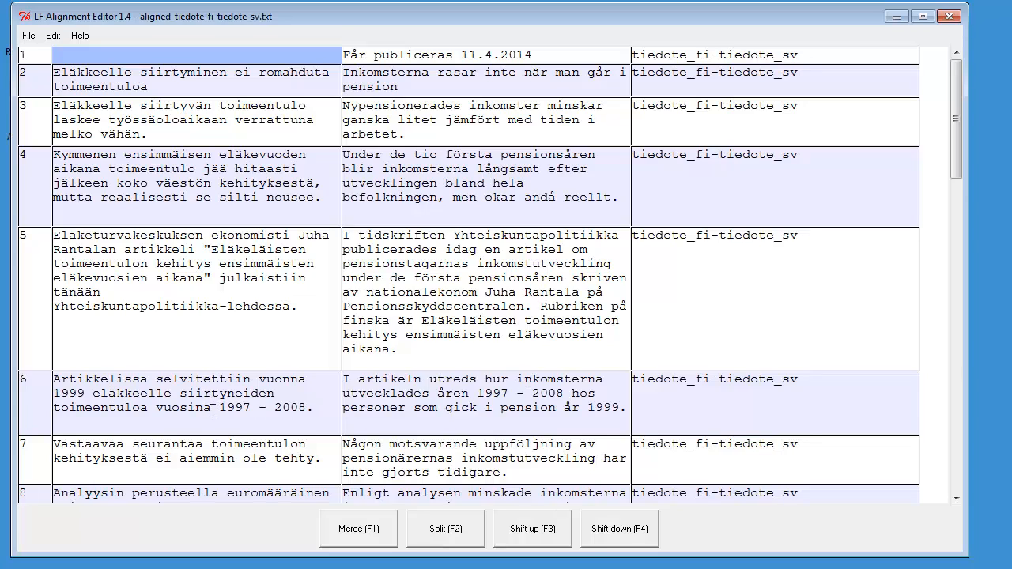
{"action": "left_click", "coordinate": [190, 392]}
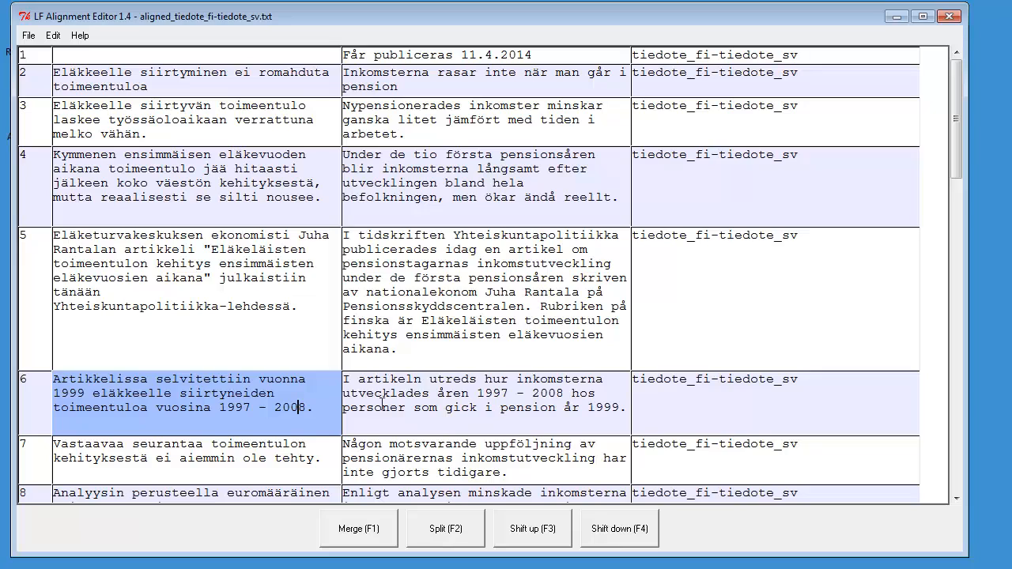
{"action": "mouse_move", "coordinate": [986, 490]}
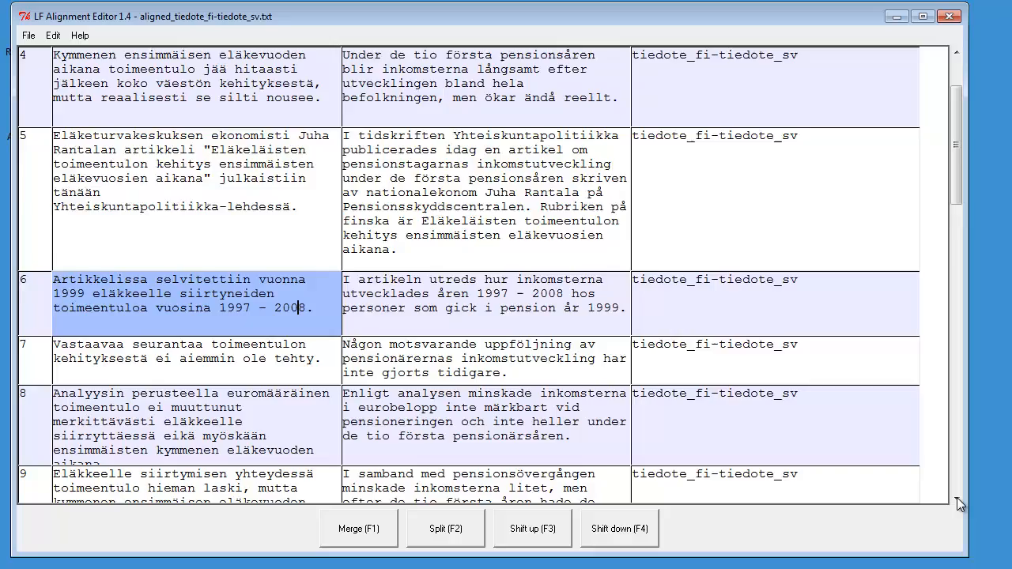
- Shift the 'Närmare:' fragment down and merge it with the Swedish contact details in pair 25
{"action": "scroll", "scroll_direction": "down", "scroll_amount": 3}
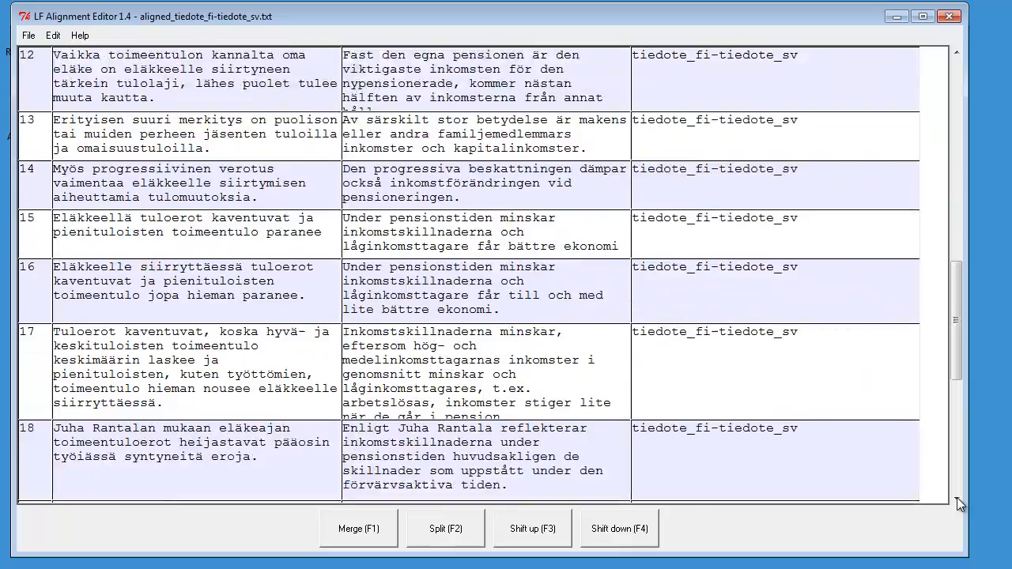
{"action": "scroll", "scroll_direction": "down", "scroll_amount": 3}
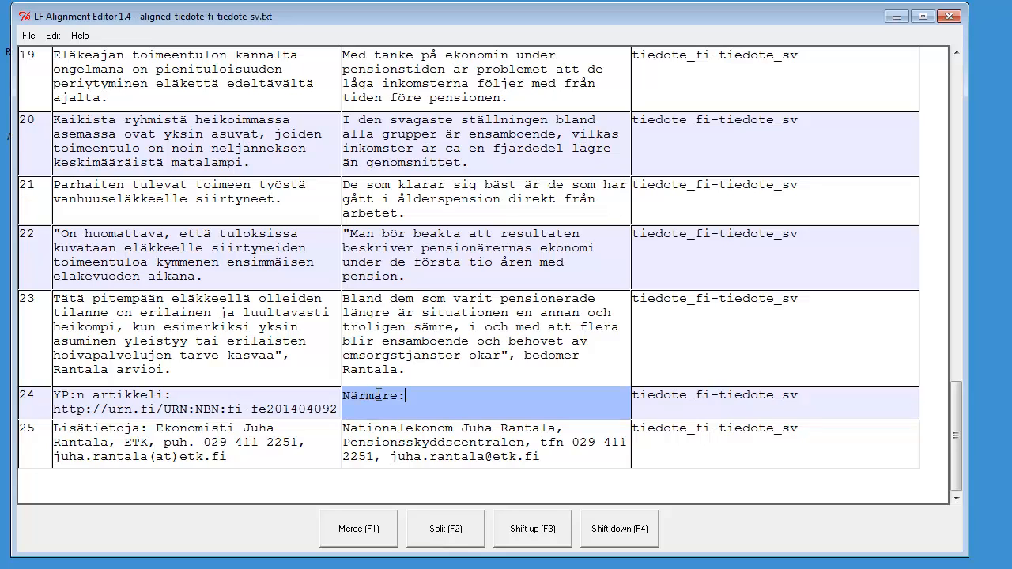
{"action": "mouse_move", "coordinate": [458, 398]}
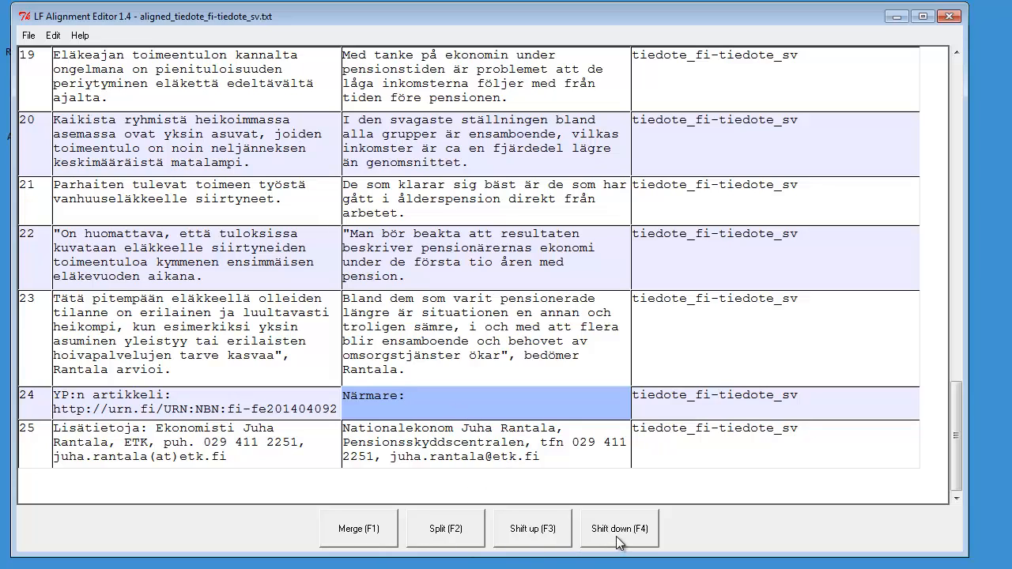
{"action": "left_click", "coordinate": [620, 528]}
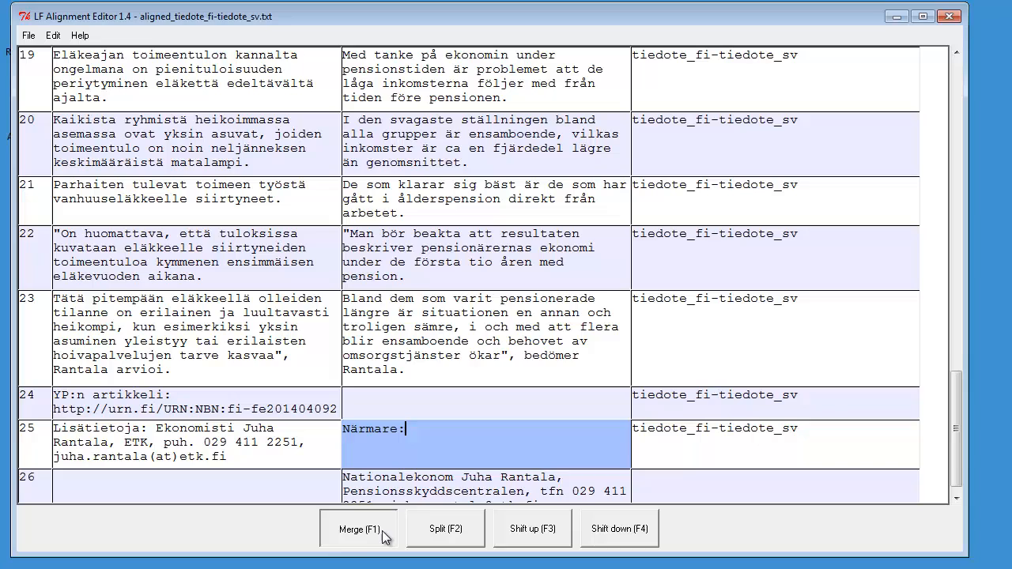
{"action": "left_click", "coordinate": [357, 528]}
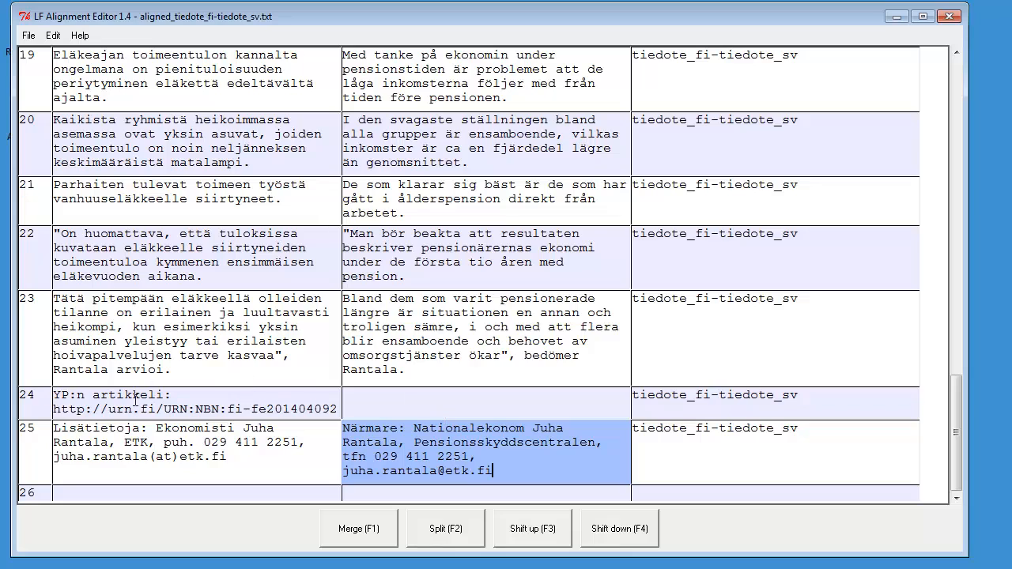
{"action": "mouse_move", "coordinate": [424, 398]}
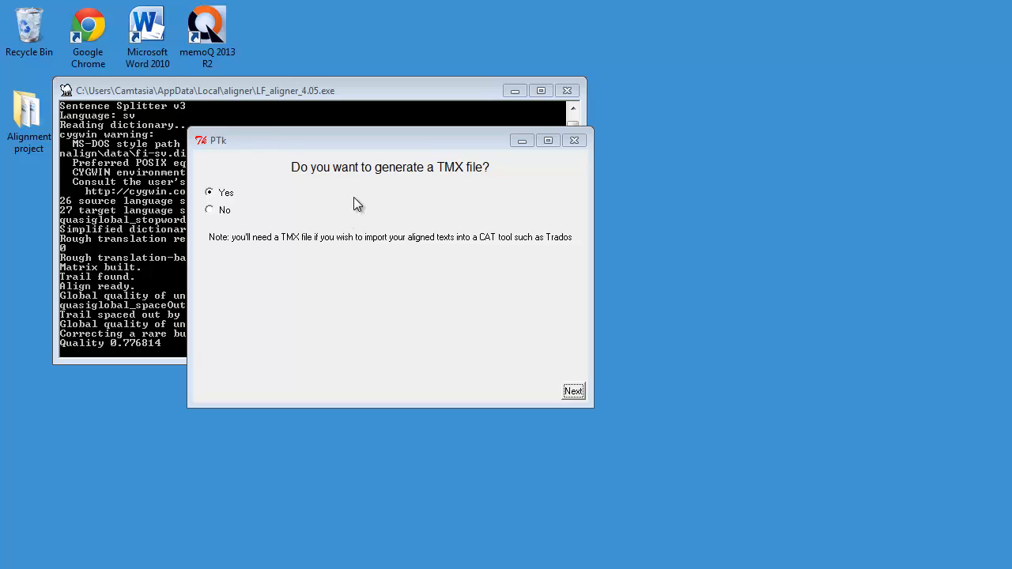
{"action": "mouse_move", "coordinate": [353, 197]}
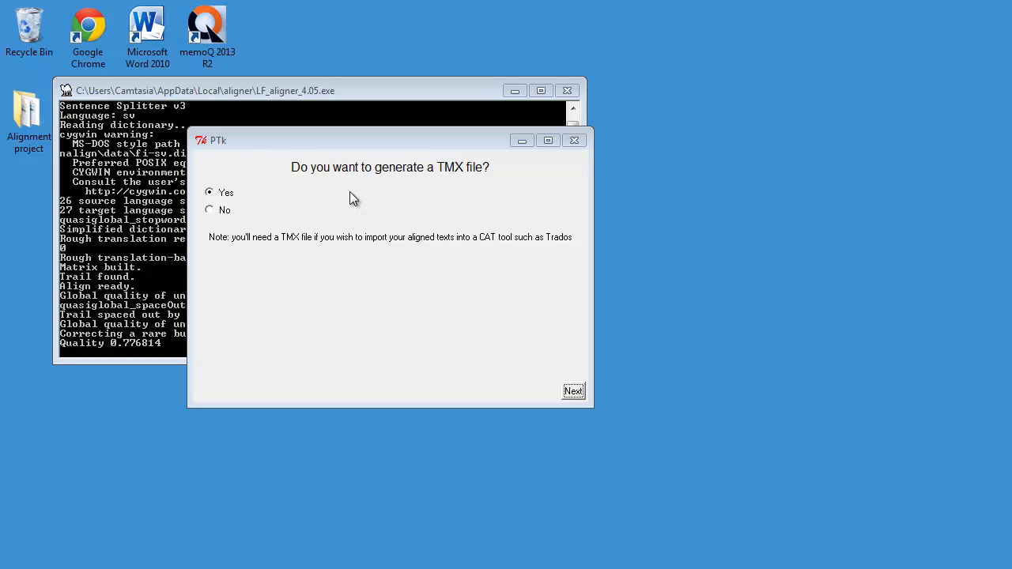
{"action": "mouse_move", "coordinate": [595, 424]}
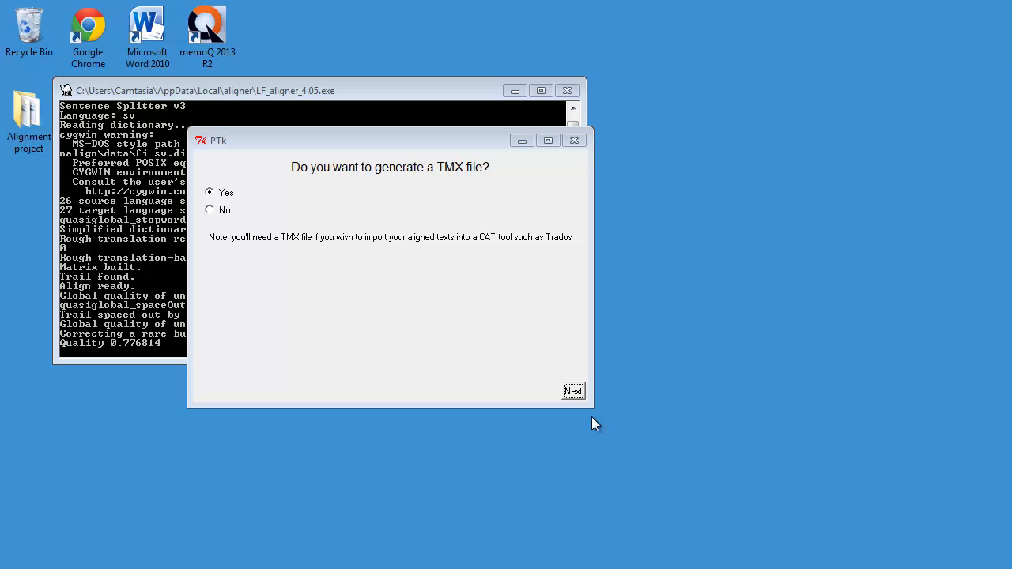
- Generate the TMX with language codes FI-FI and SV-SE
{"action": "left_click", "coordinate": [573, 391]}
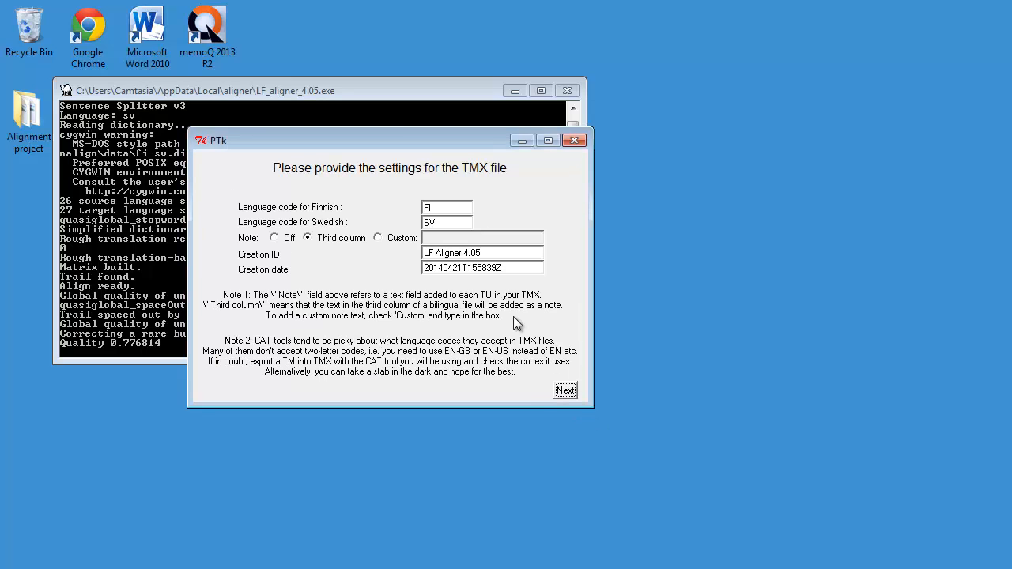
{"action": "mouse_move", "coordinate": [484, 218]}
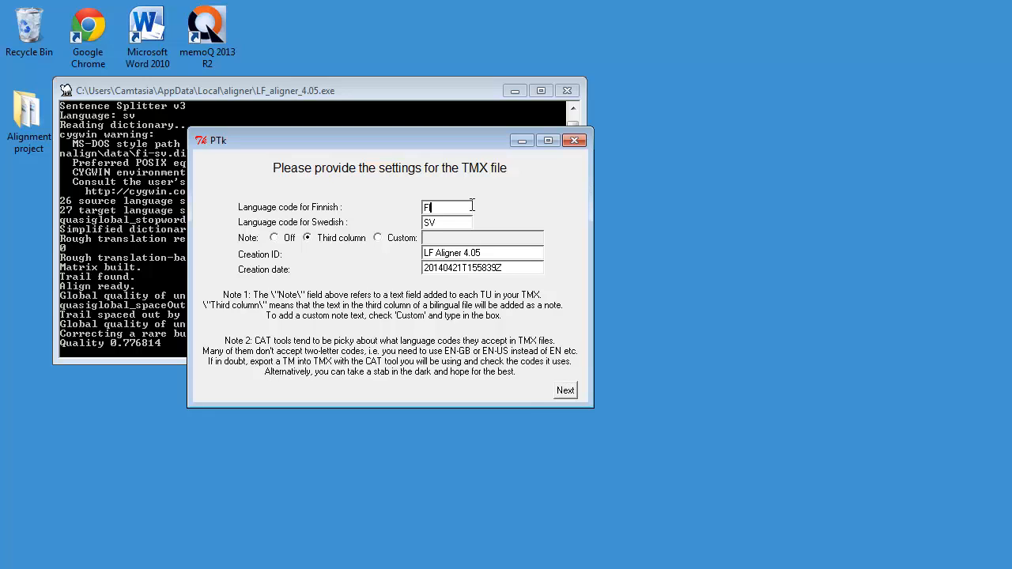
{"action": "type", "text": "i"}
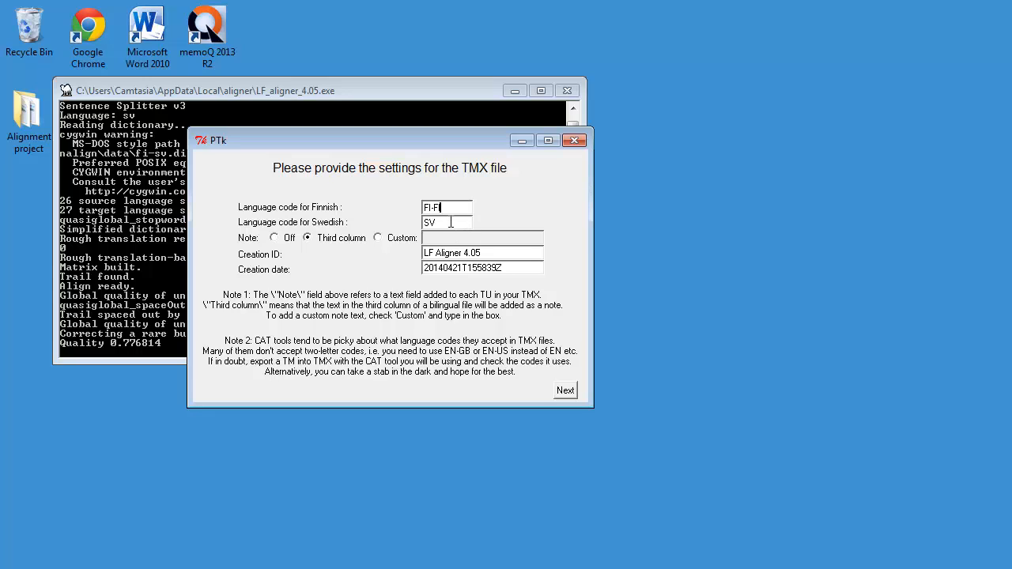
{"action": "left_click", "coordinate": [446, 221]}
{"action": "type", "text": "-SE"}
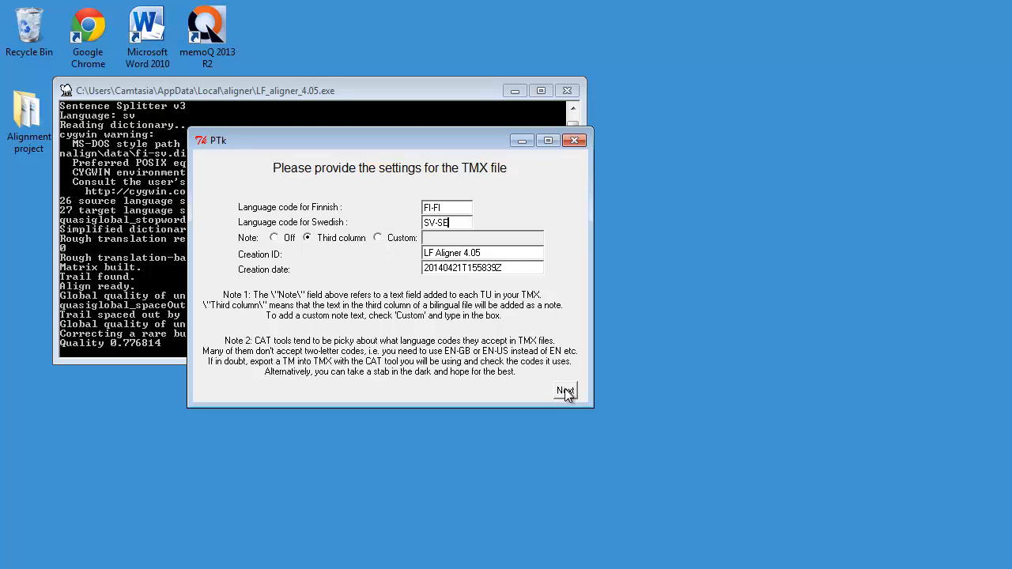
{"action": "left_click", "coordinate": [565, 392]}
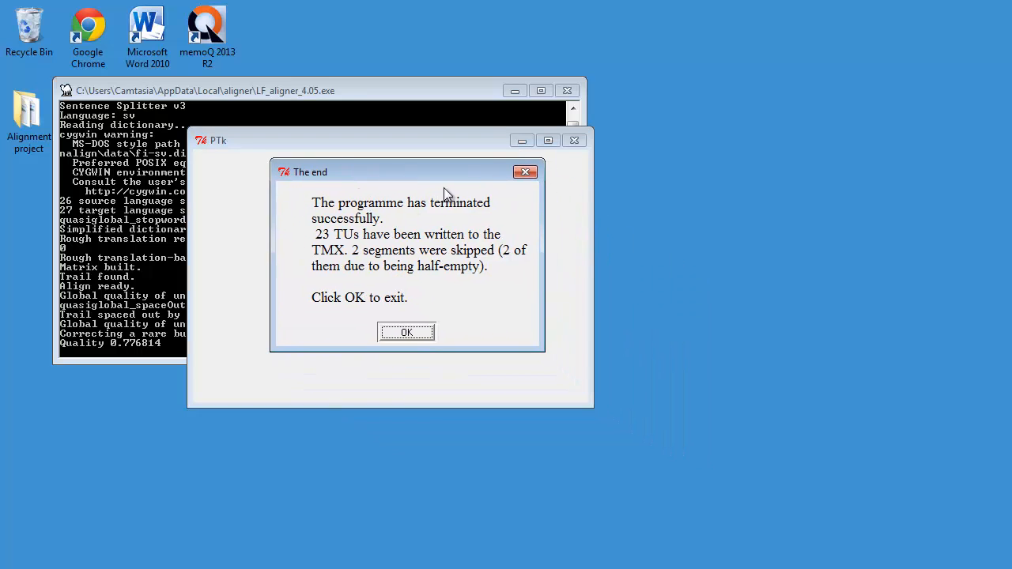
{"action": "mouse_move", "coordinate": [382, 256]}
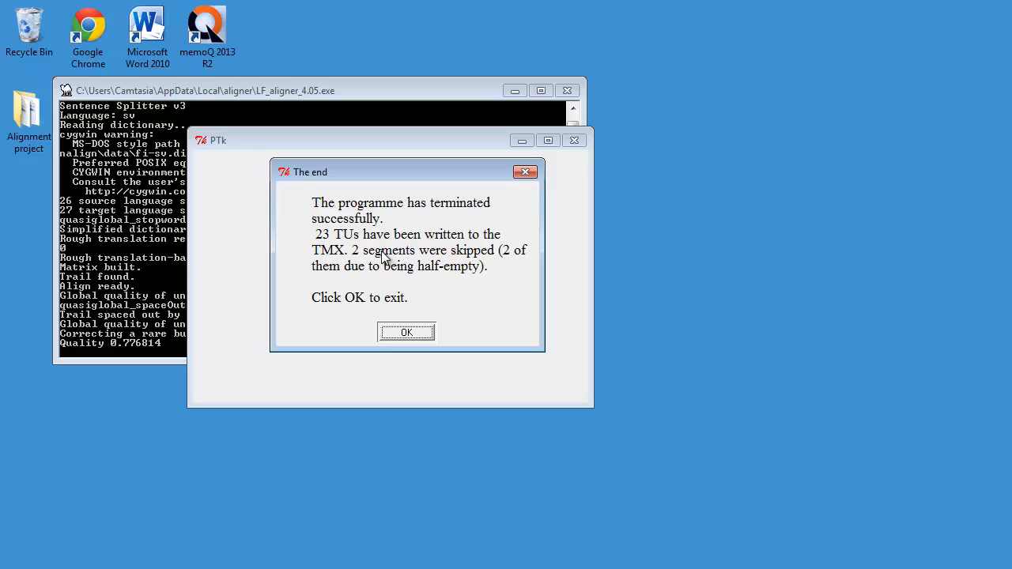
{"action": "mouse_move", "coordinate": [326, 245]}
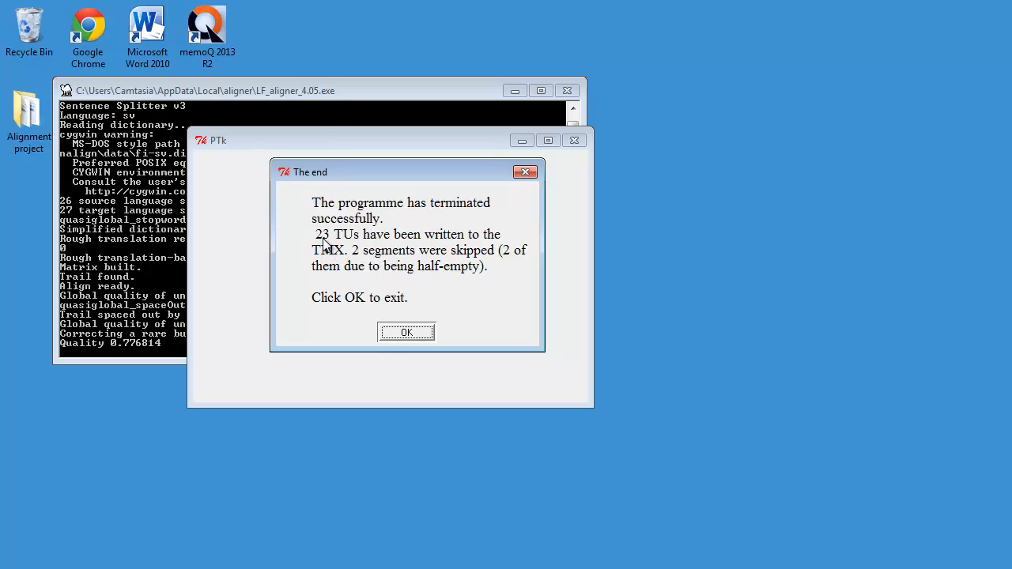
{"action": "mouse_move", "coordinate": [341, 244]}
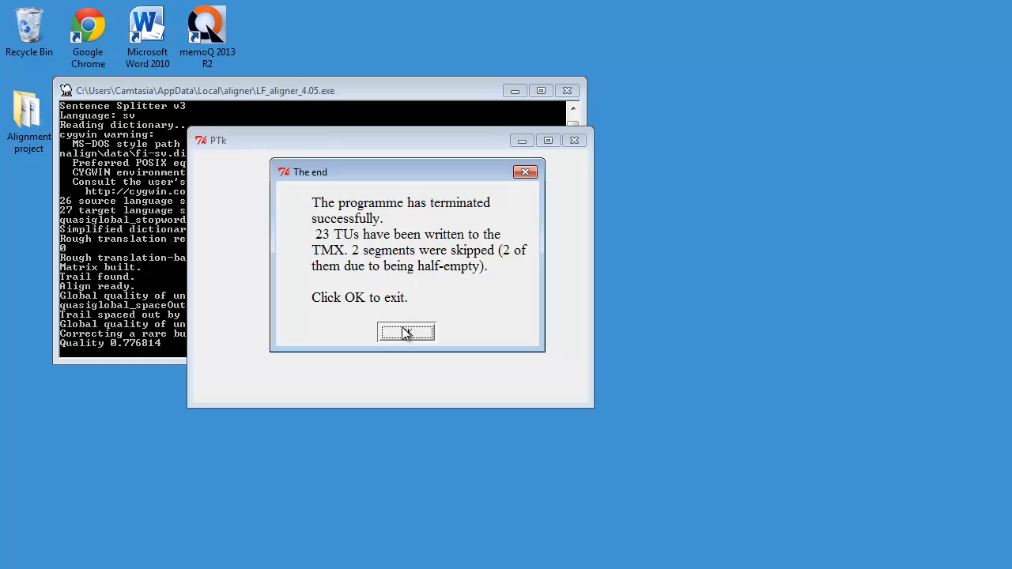
- Acknowledge 'The end' message and exit LF Aligner
{"action": "left_click", "coordinate": [406, 332]}
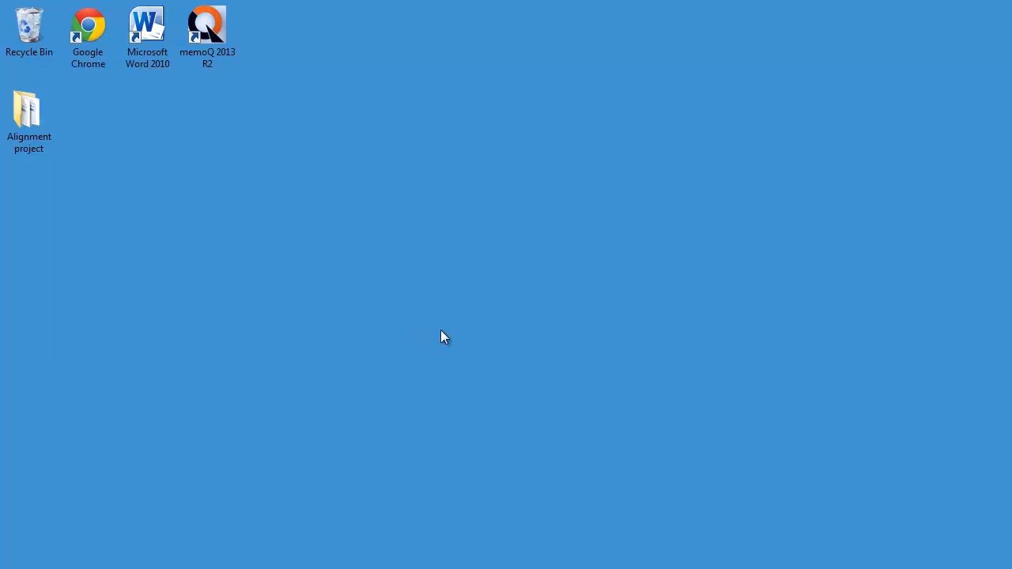
- Open align_2014.04.21_18.58.39 in Alignment project and select tiedote_fi-sv.tmx
{"action": "left_click", "coordinate": [28, 110]}
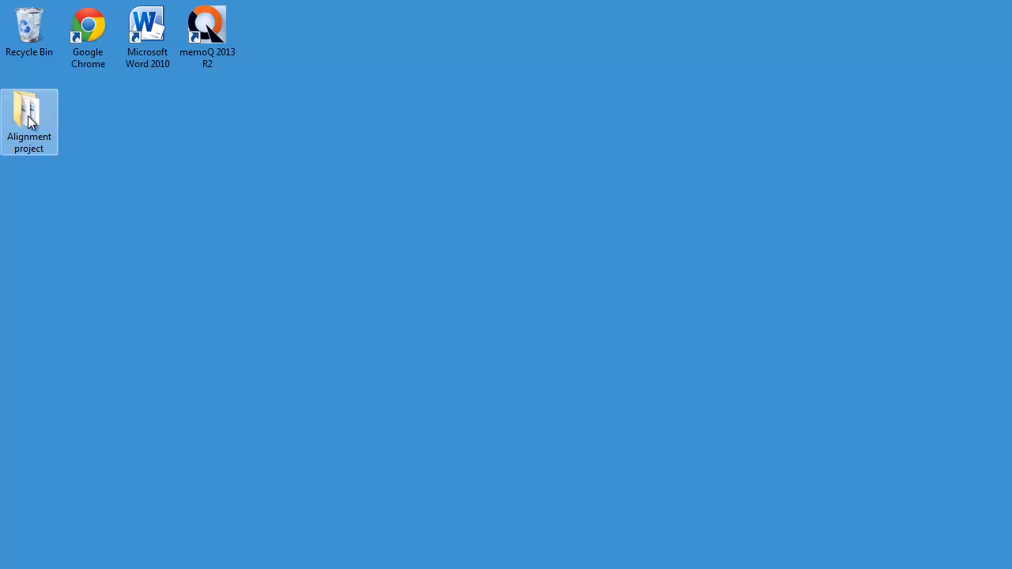
{"action": "double_click", "coordinate": [29, 111]}
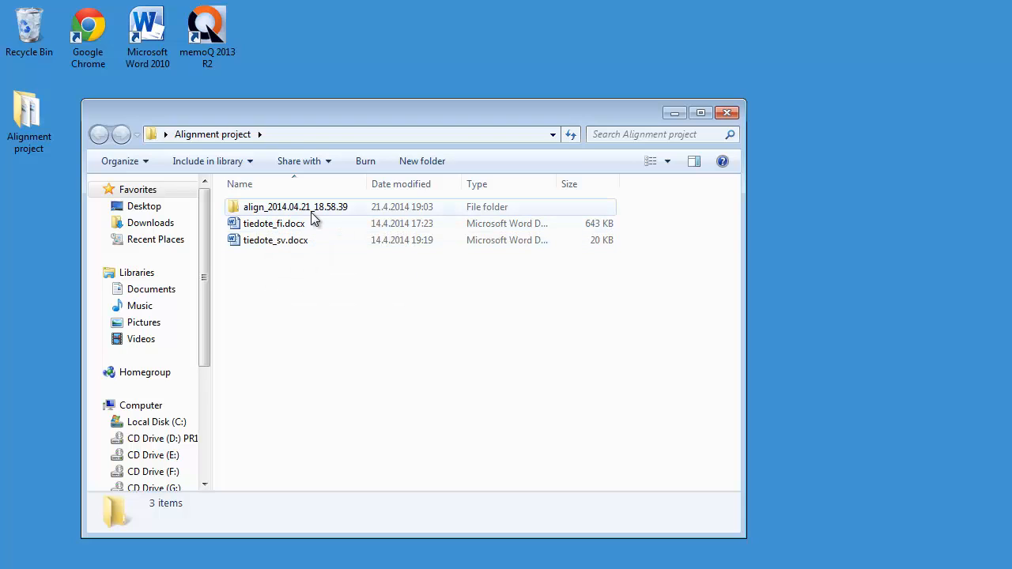
{"action": "mouse_move", "coordinate": [294, 205]}
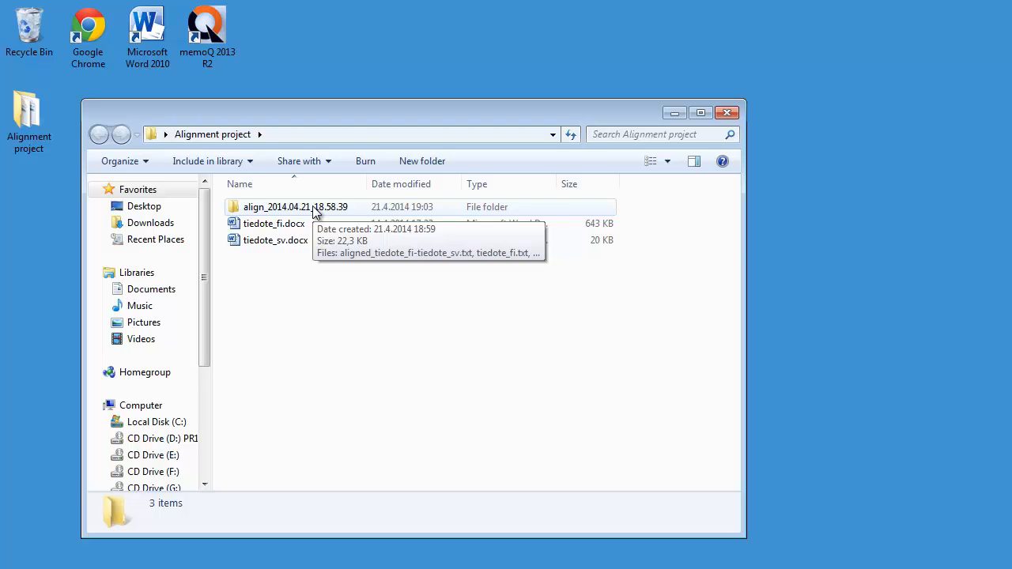
{"action": "double_click", "coordinate": [294, 206]}
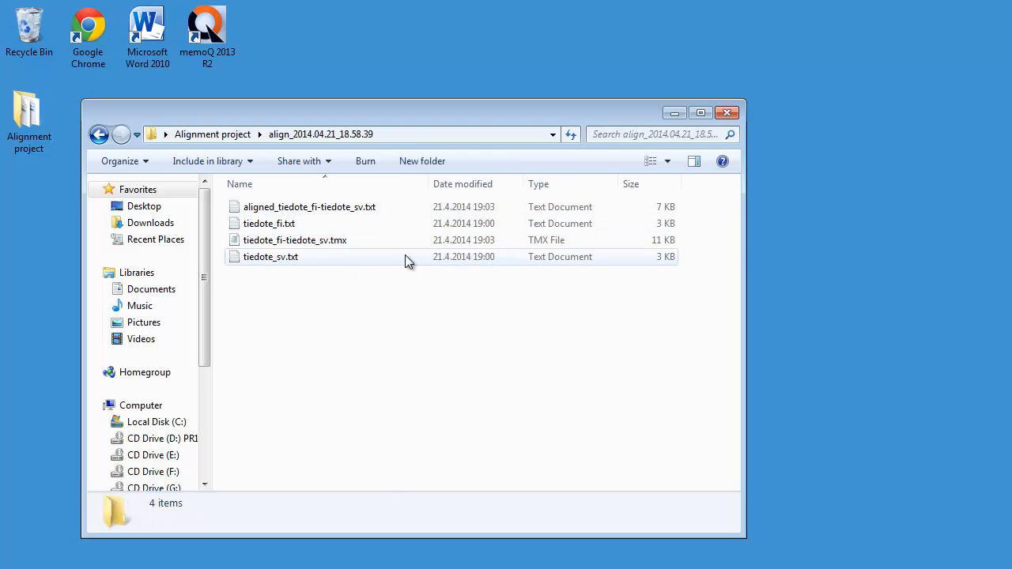
{"action": "left_click", "coordinate": [294, 241]}
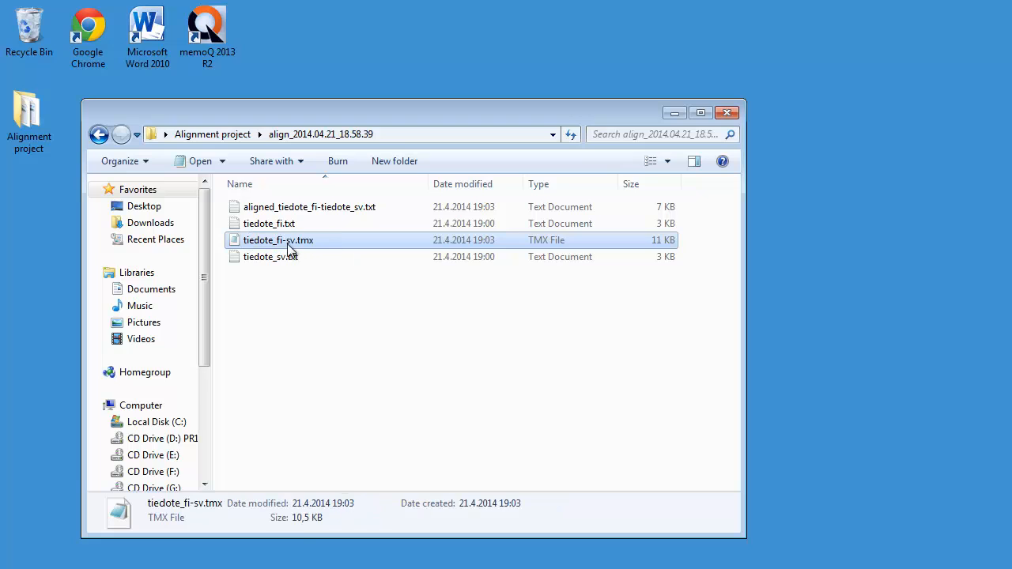
{"action": "mouse_move", "coordinate": [319, 247]}
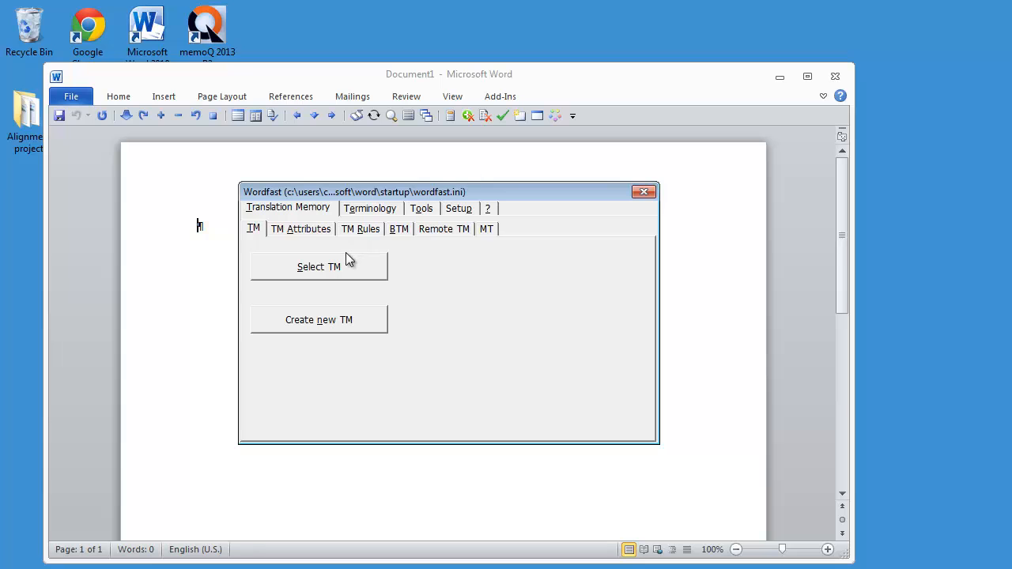
- Select tiedote_fi-sv.tmx from the align folder as Wordfast's TM and view its 24 FI-SV units
{"action": "left_click", "coordinate": [319, 266]}
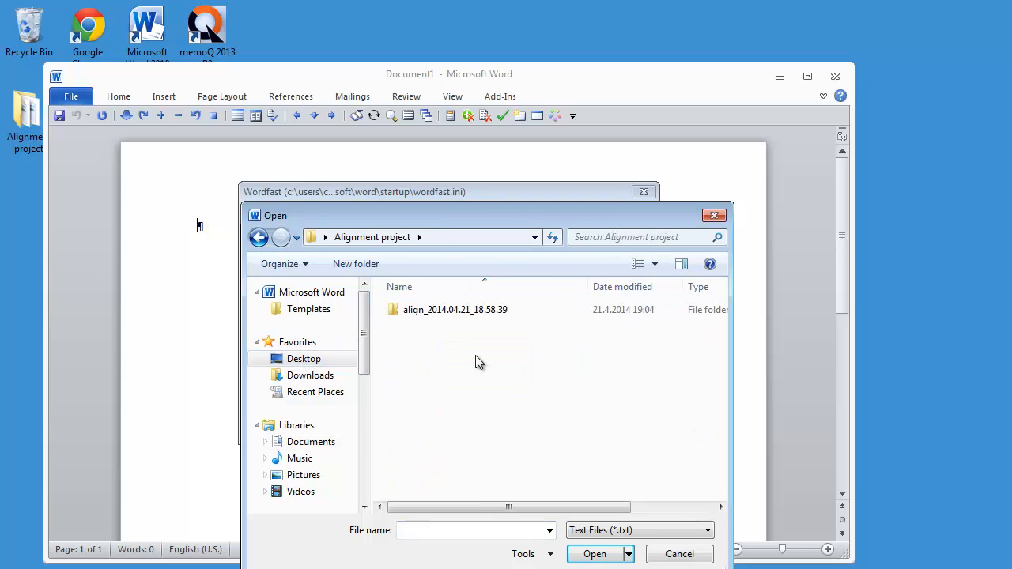
{"action": "double_click", "coordinate": [455, 308]}
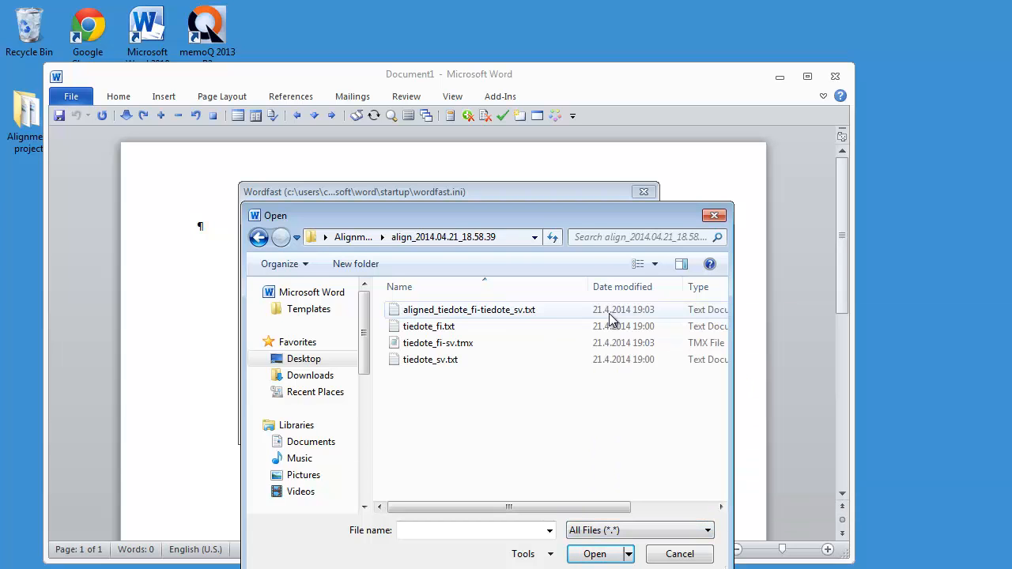
{"action": "left_click", "coordinate": [438, 342]}
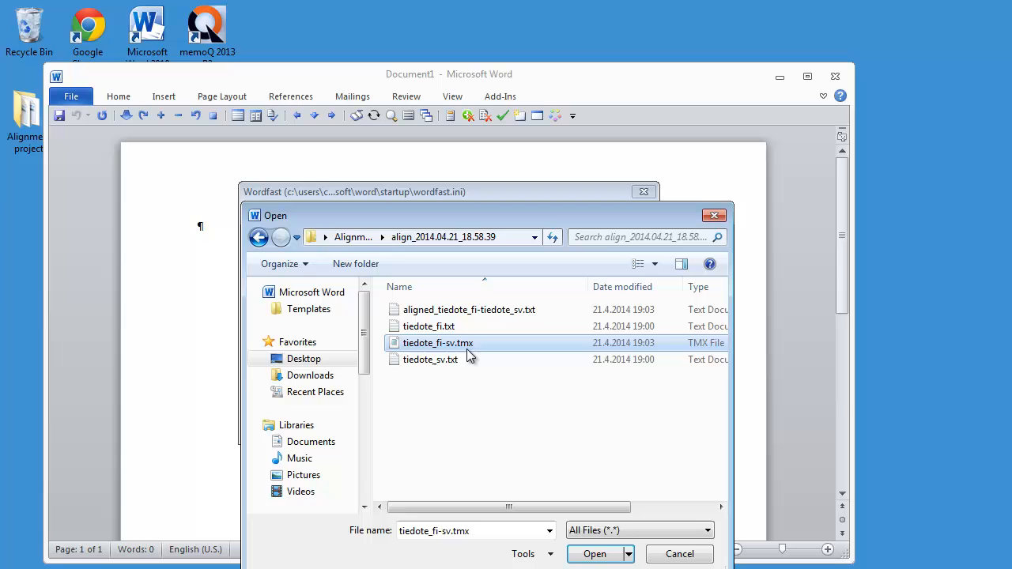
{"action": "left_click", "coordinate": [594, 554]}
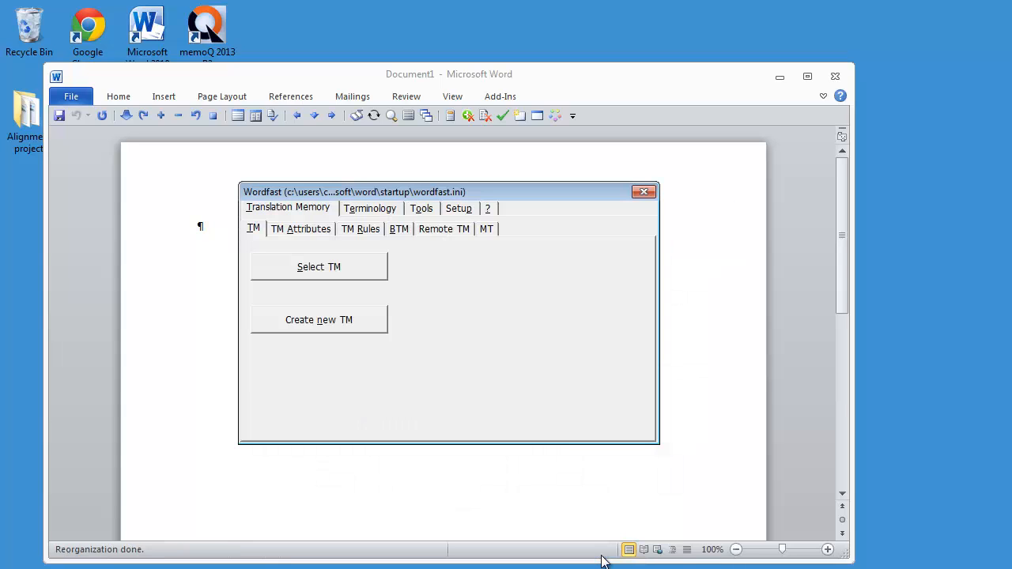
{"action": "left_click", "coordinate": [319, 265]}
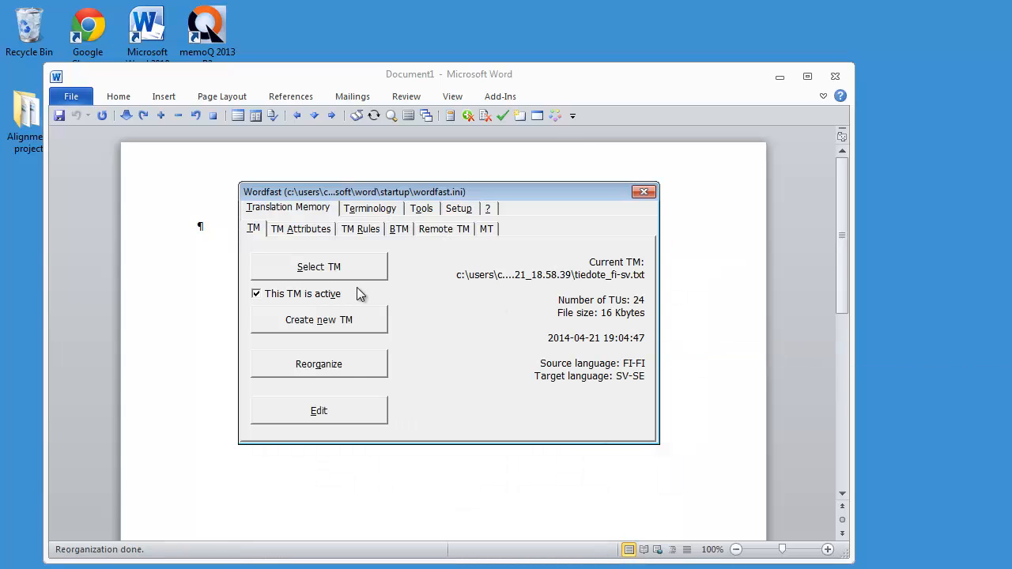
{"action": "left_click", "coordinate": [643, 191]}
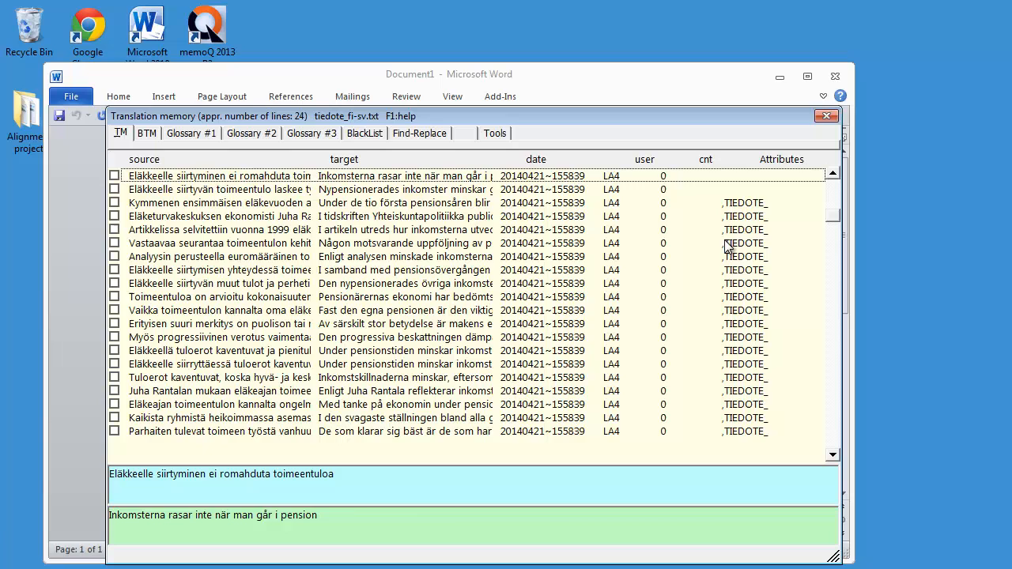
- Pick a memory entry and bring its Finnish-Swedish pair up in the Edit entry dialog
{"action": "left_click", "coordinate": [221, 243]}
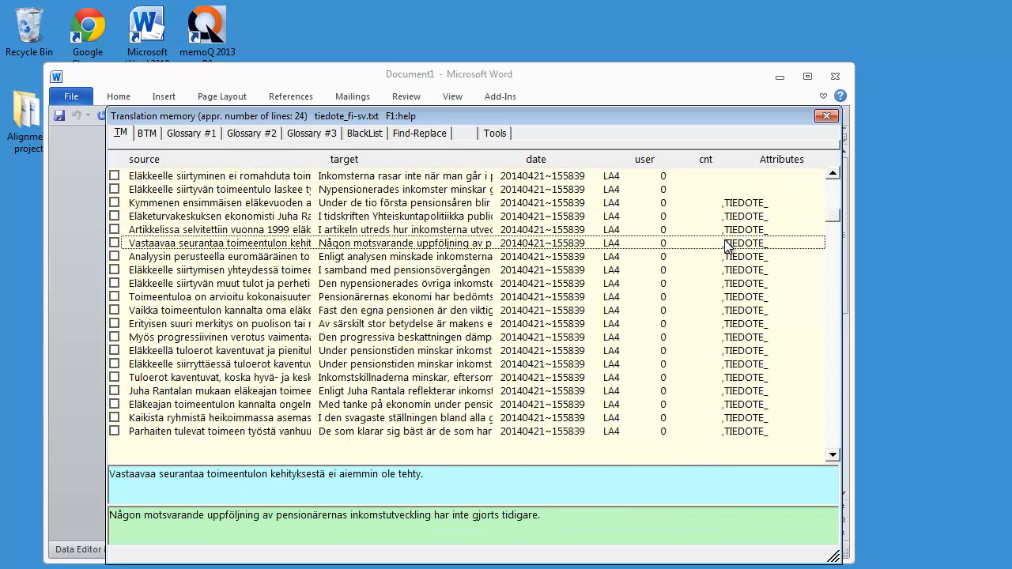
{"action": "double_click", "coordinate": [222, 229]}
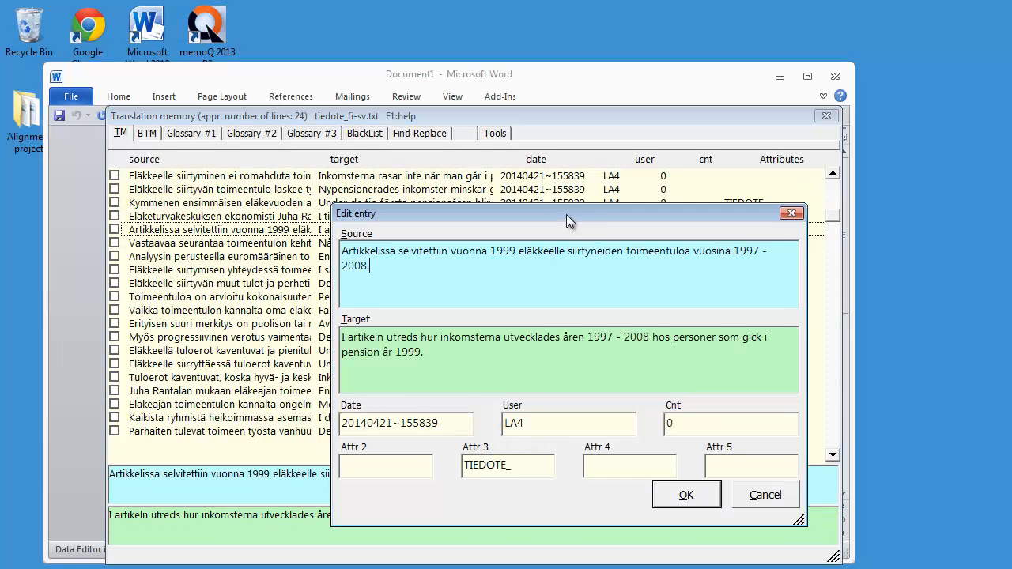